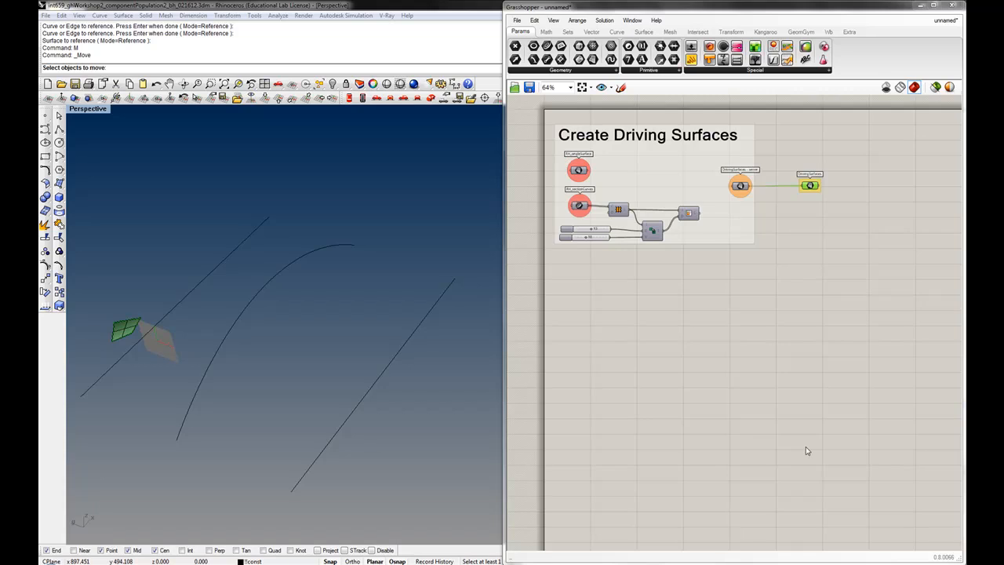
pyautogui.moveTo(781, 162)
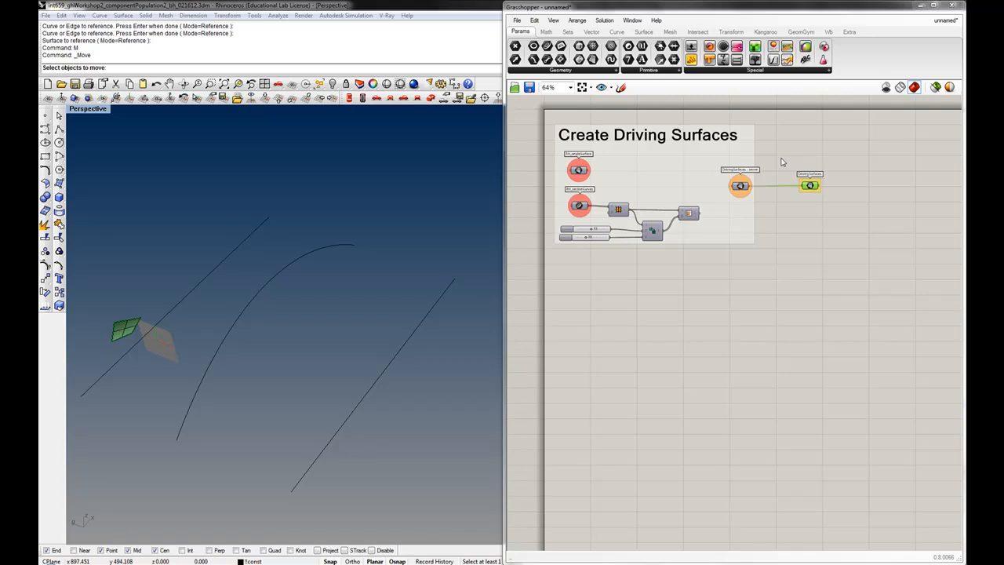
pyautogui.moveTo(178, 361)
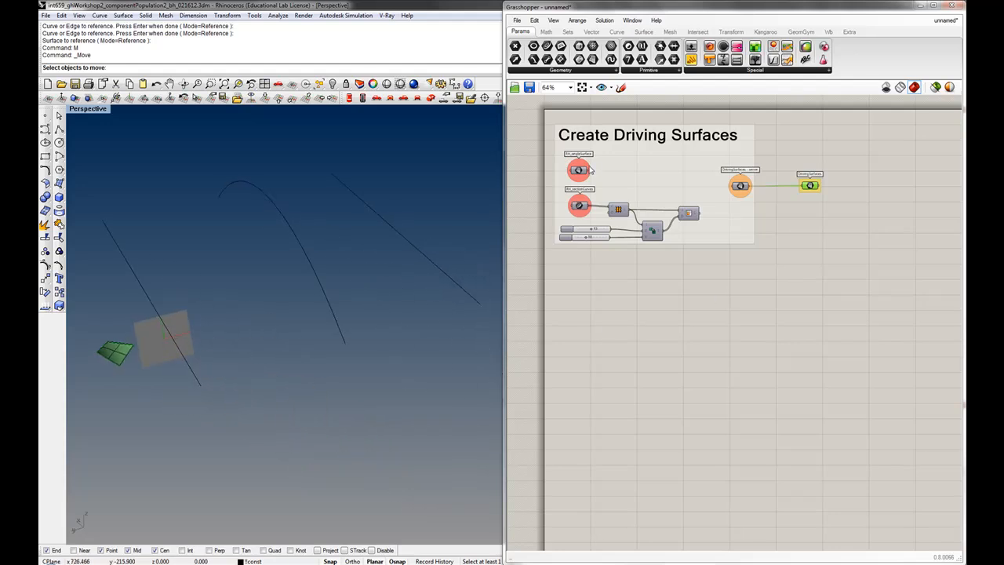
pyautogui.moveTo(722, 216)
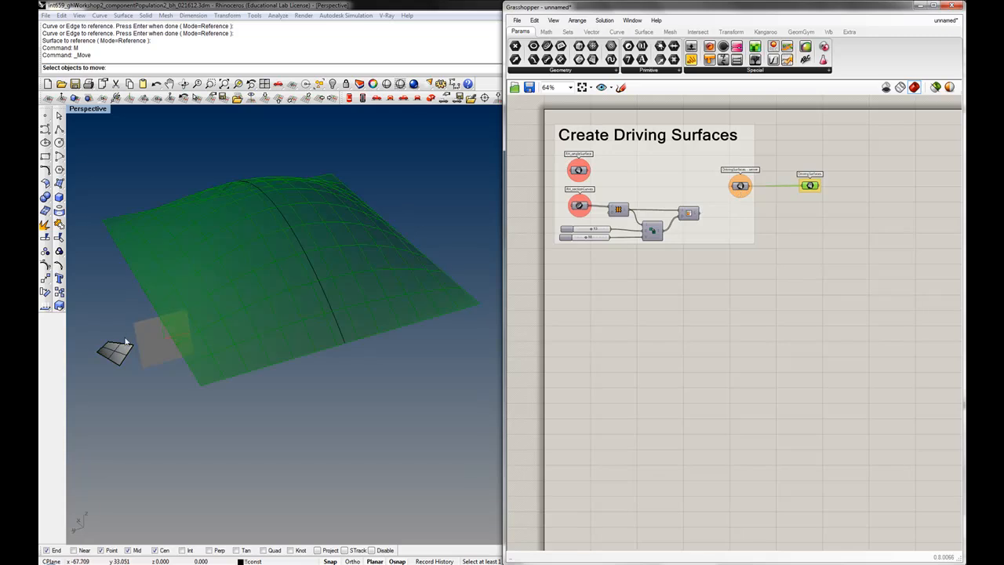
pyautogui.moveTo(590, 174)
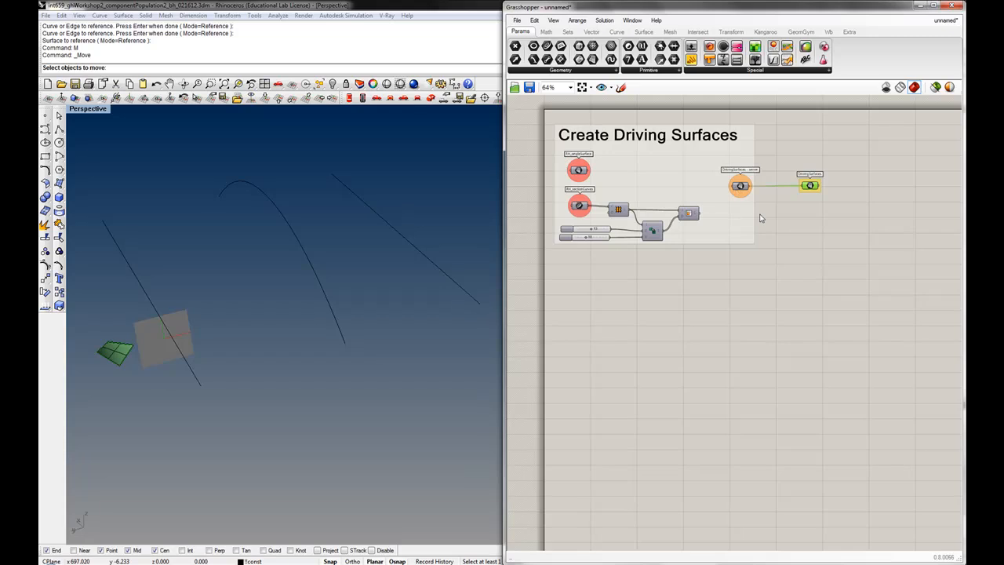
# Zoom to the selected planar panels so the Grasshopper surface preview highlights them
pyautogui.moveTo(164, 338); pyautogui.dragTo(251, 437)
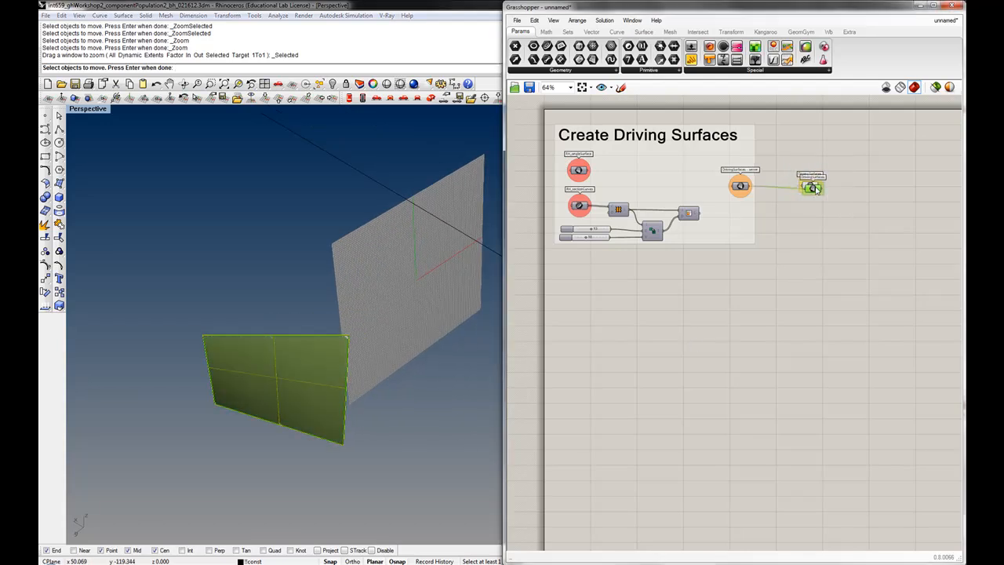
# Move the DrivingSurfaces parameter down and left below the Create Driving Surfaces group
pyautogui.moveTo(809, 185); pyautogui.dragTo(584, 383)
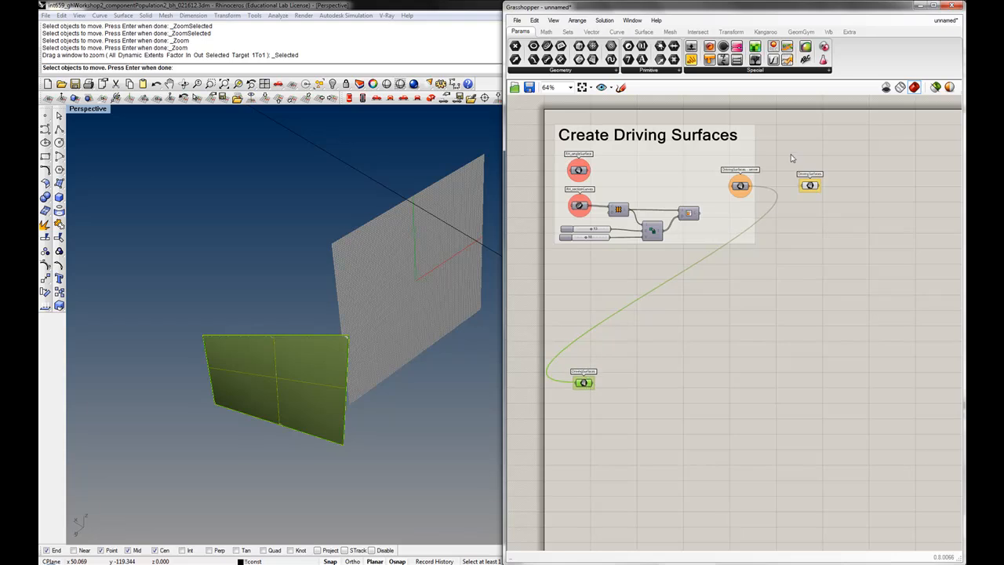
pyautogui.click(810, 185)
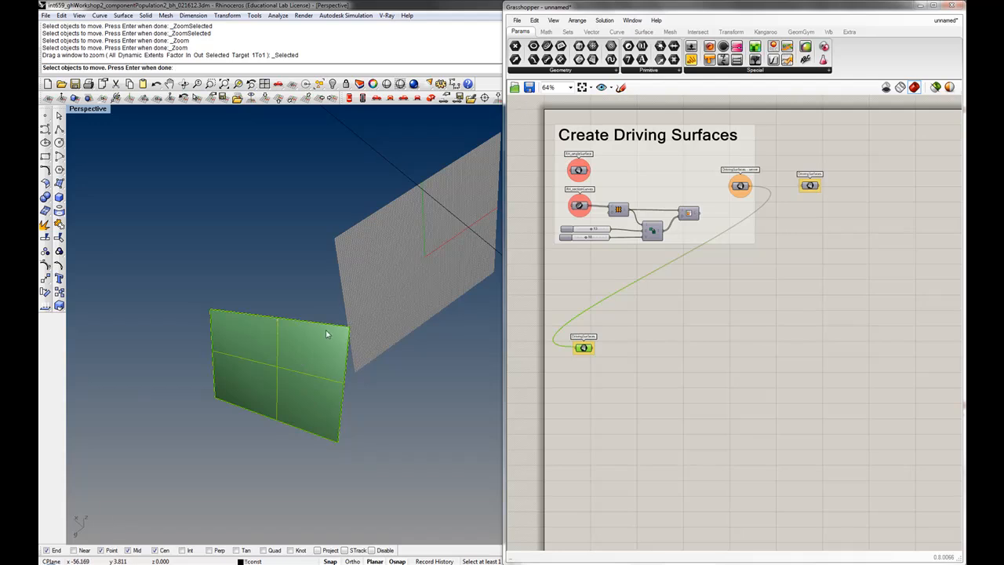
pyautogui.moveTo(344, 355)
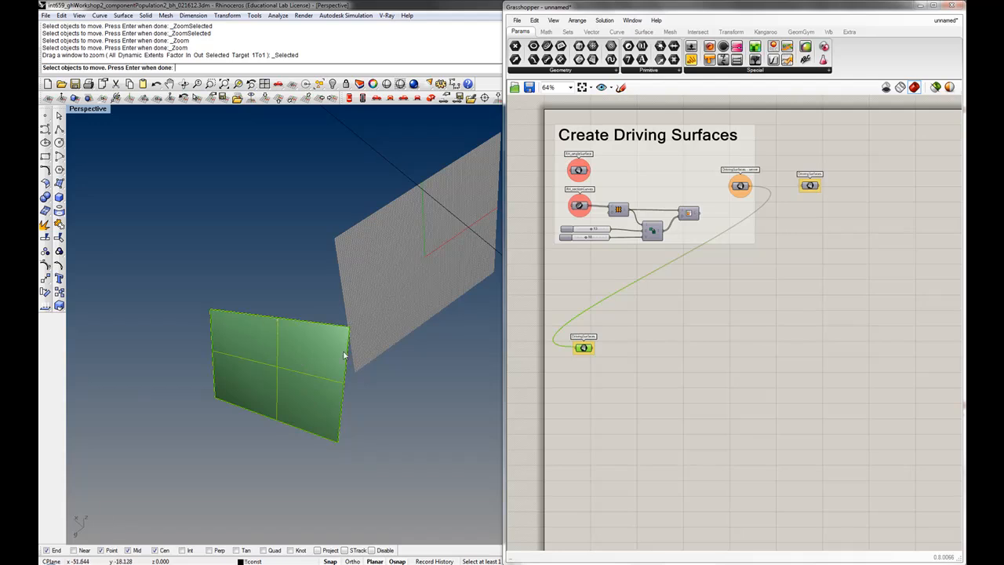
pyautogui.moveTo(238, 317)
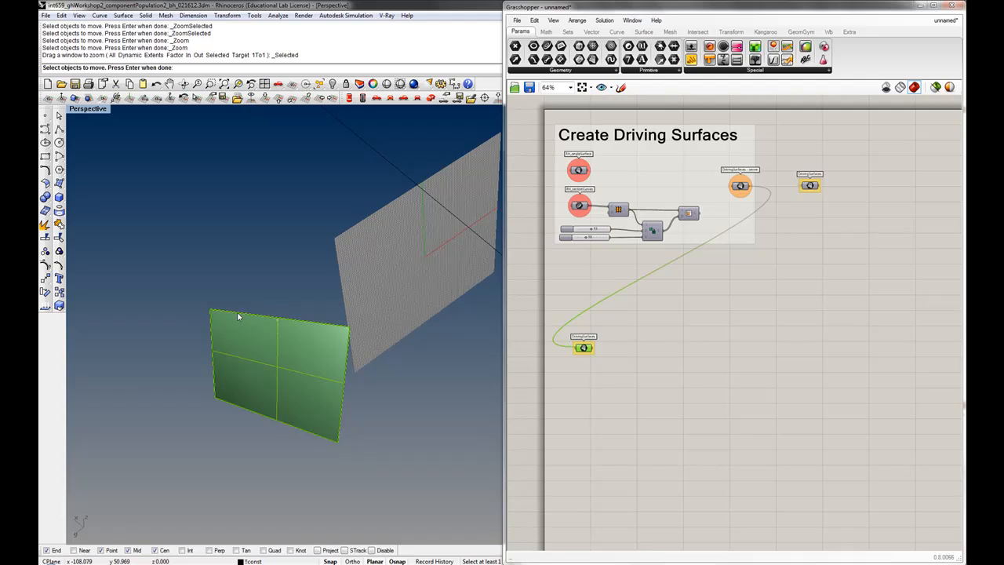
pyautogui.moveTo(209, 312)
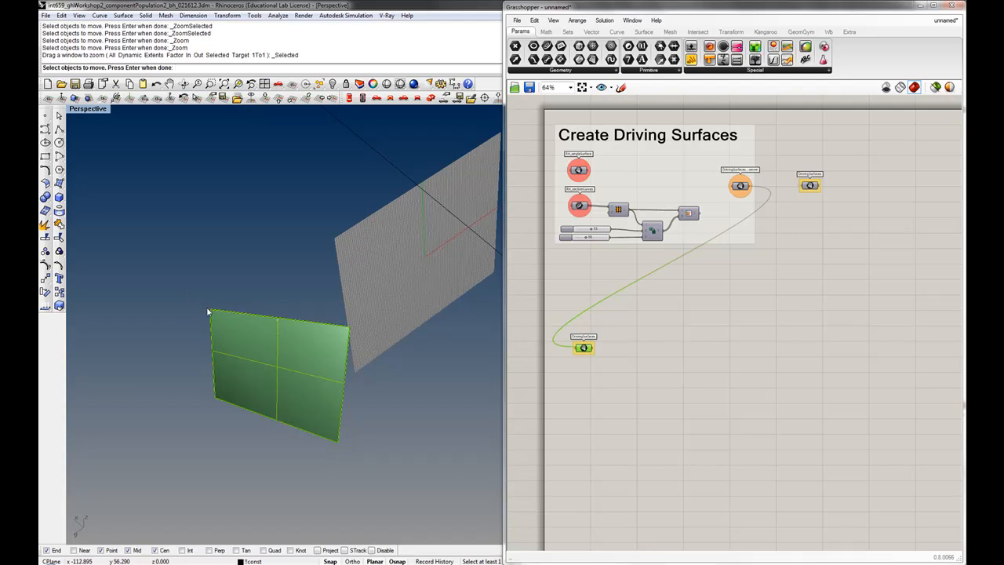
pyautogui.moveTo(223, 314)
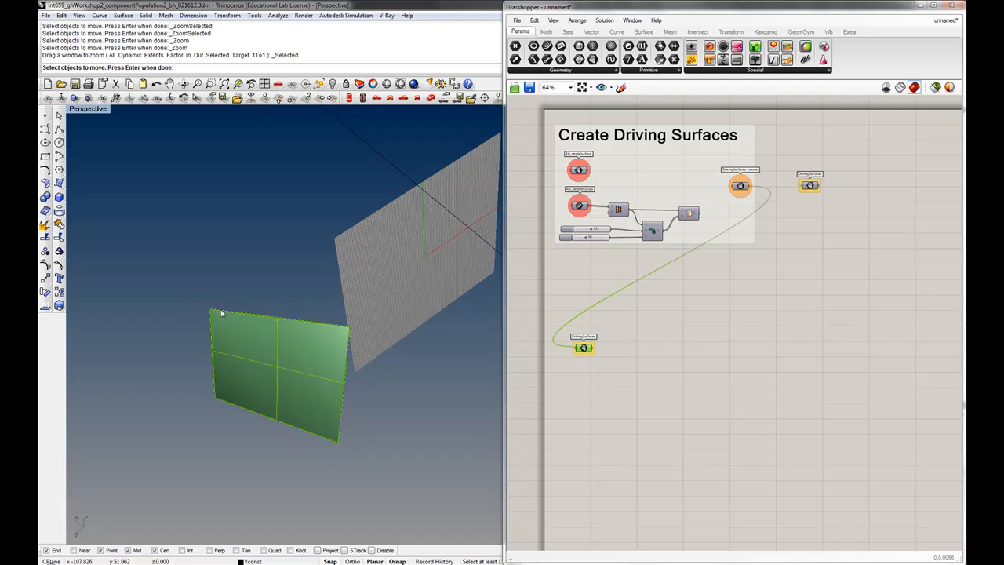
pyautogui.moveTo(692, 306)
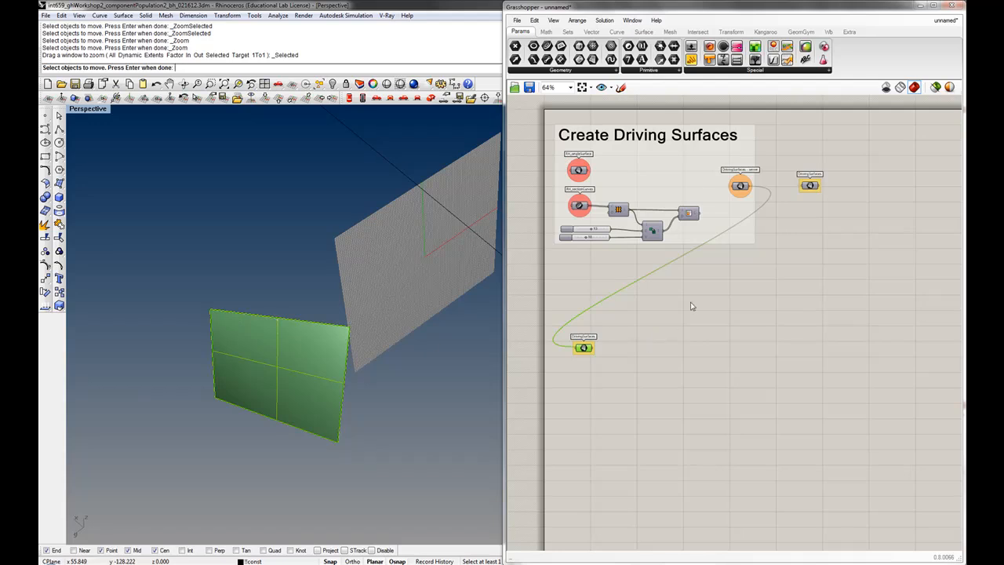
pyautogui.moveTo(658, 364)
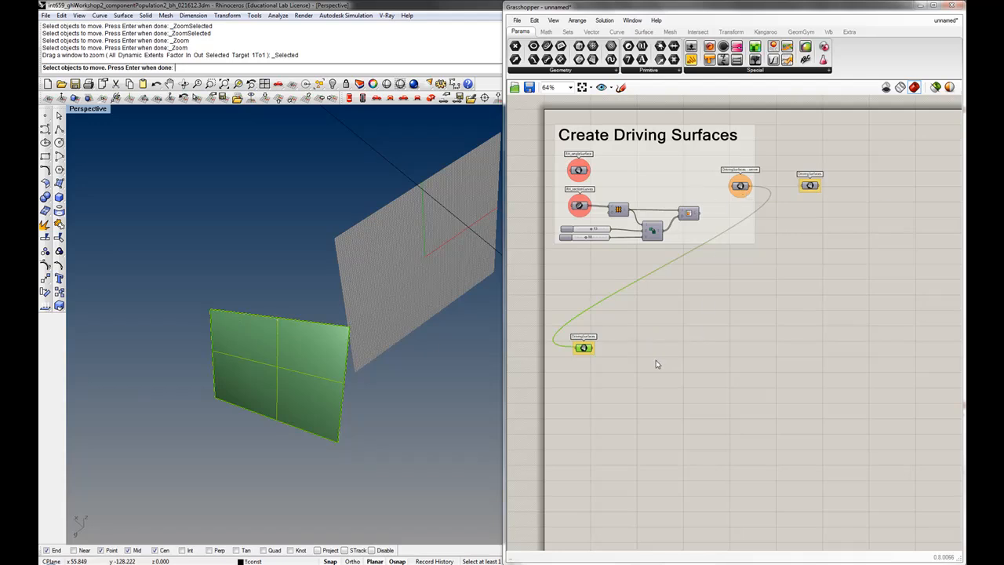
pyautogui.moveTo(854, 416)
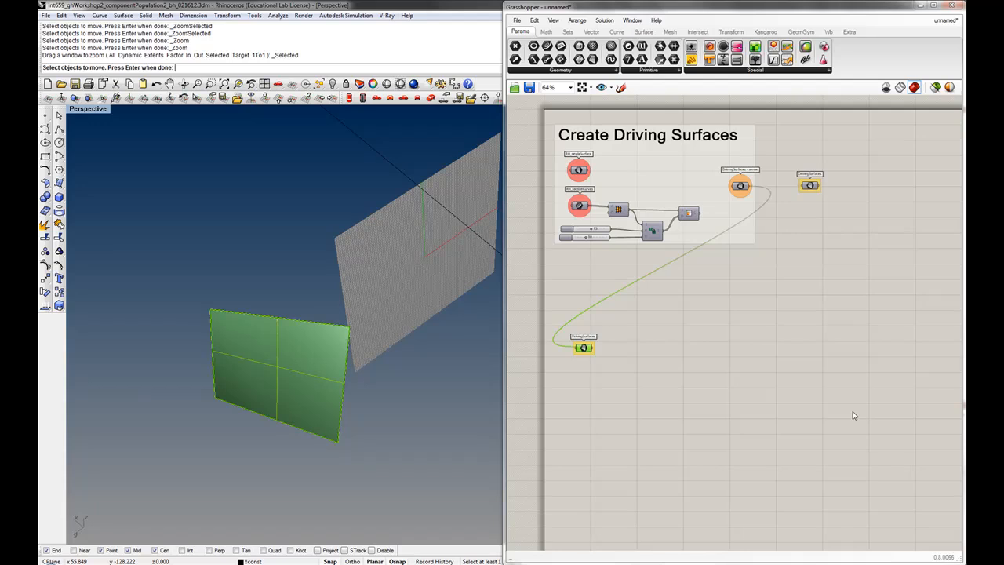
pyautogui.moveTo(694, 261)
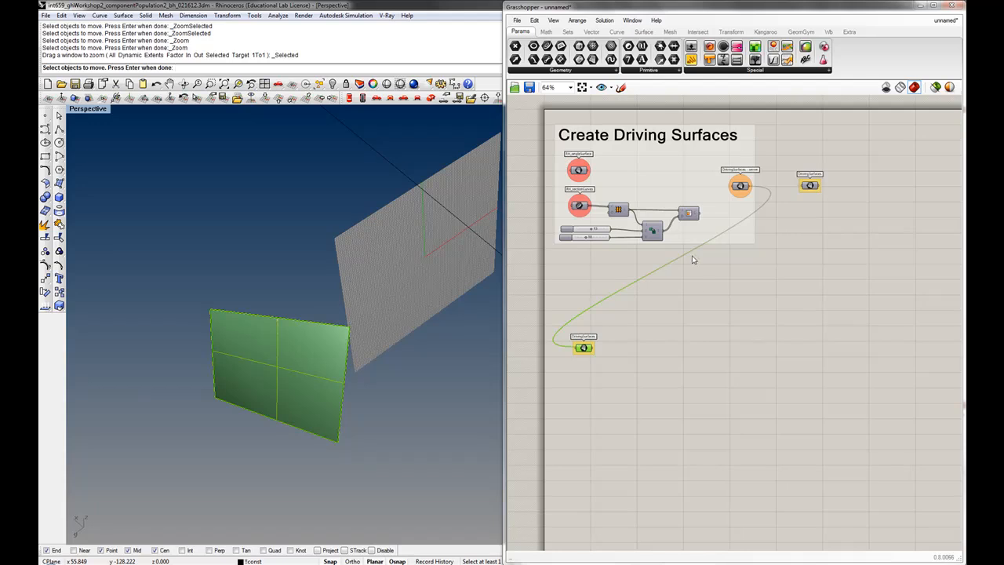
pyautogui.moveTo(584, 348)
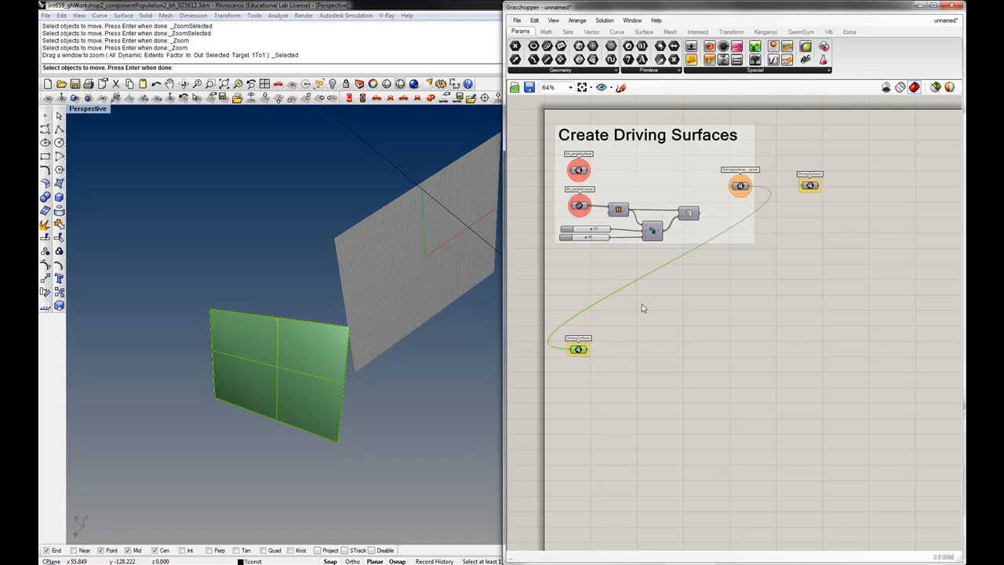
pyautogui.moveTo(739, 397)
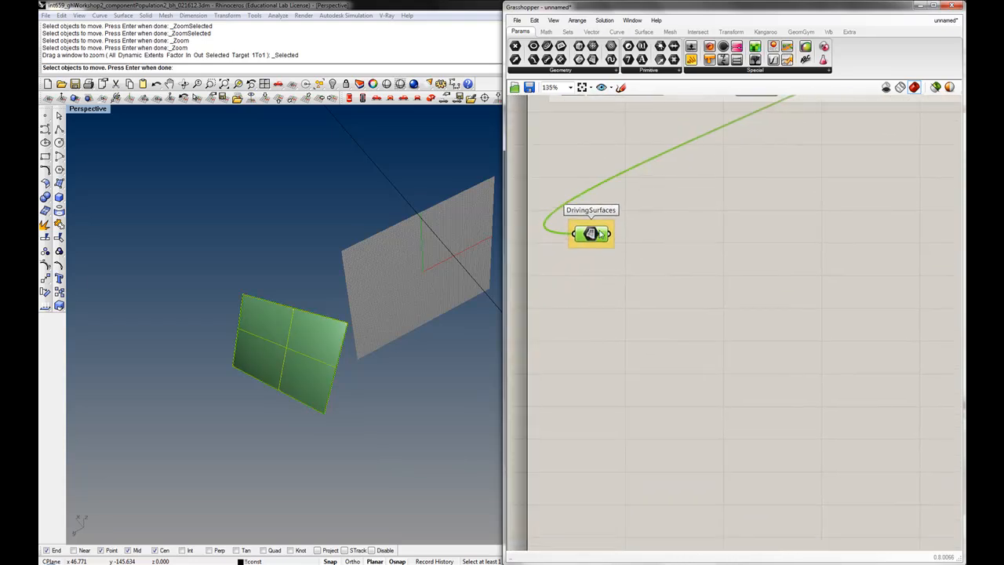
# Add a Brep Components (Explode) node fed by DrivingSurfaces, exposing faces, edges and vertices
pyautogui.click(644, 32)
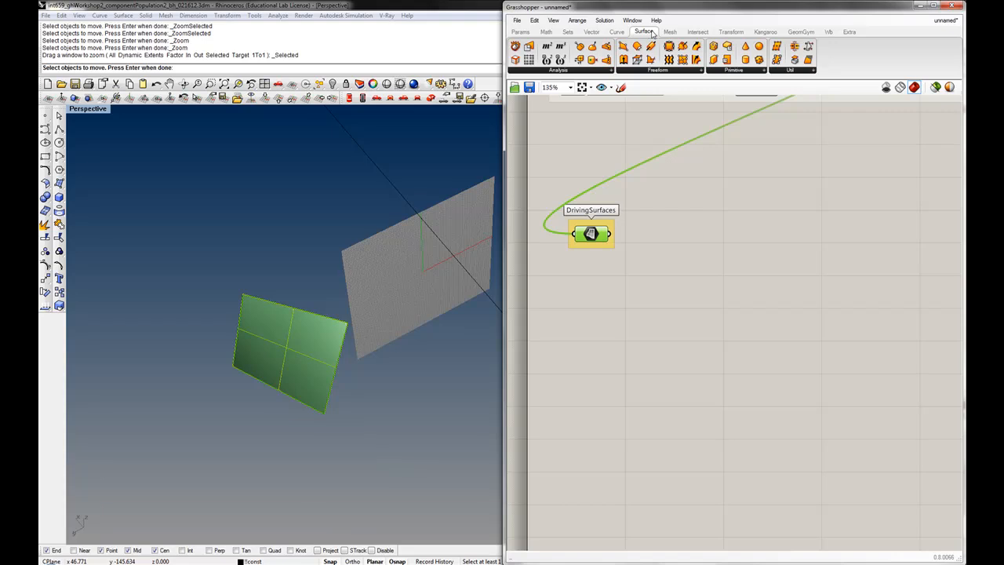
pyautogui.click(558, 69)
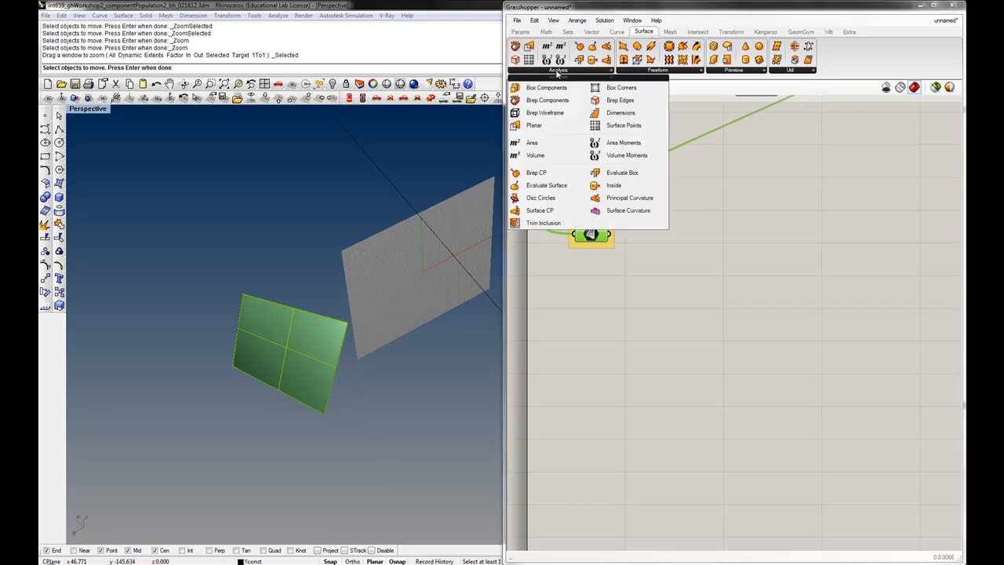
pyautogui.moveTo(546, 100)
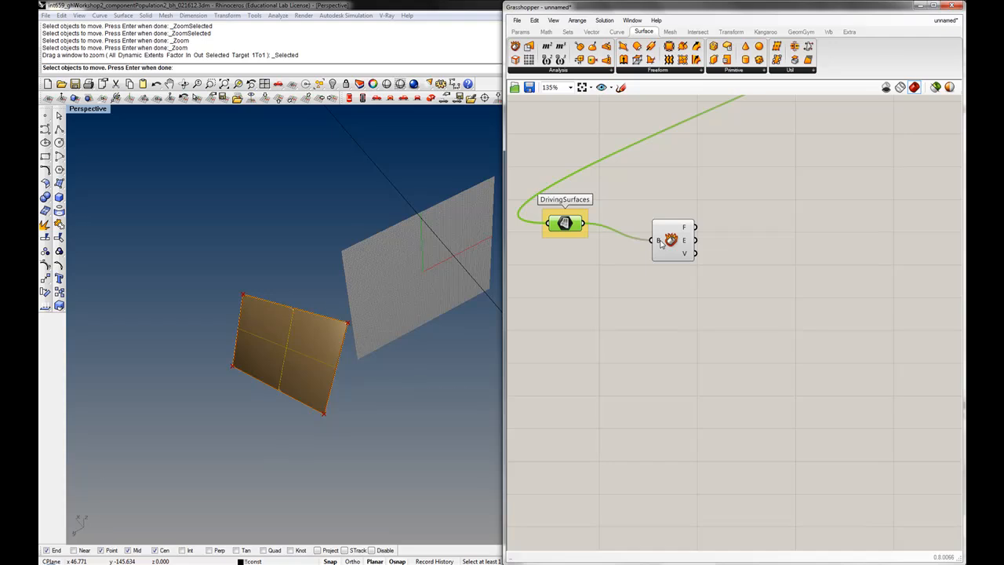
pyautogui.moveTo(565, 223)
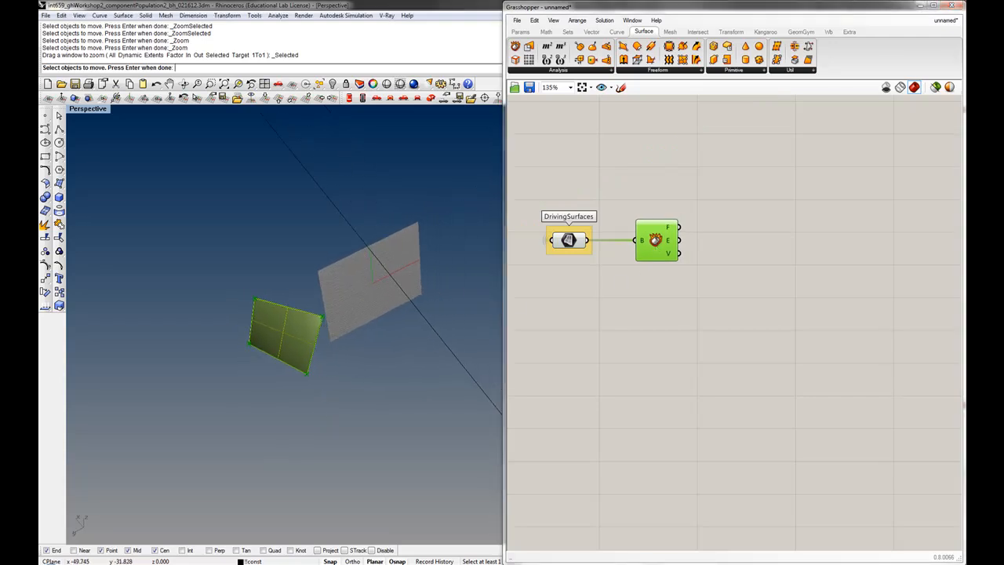
pyautogui.moveTo(678, 253)
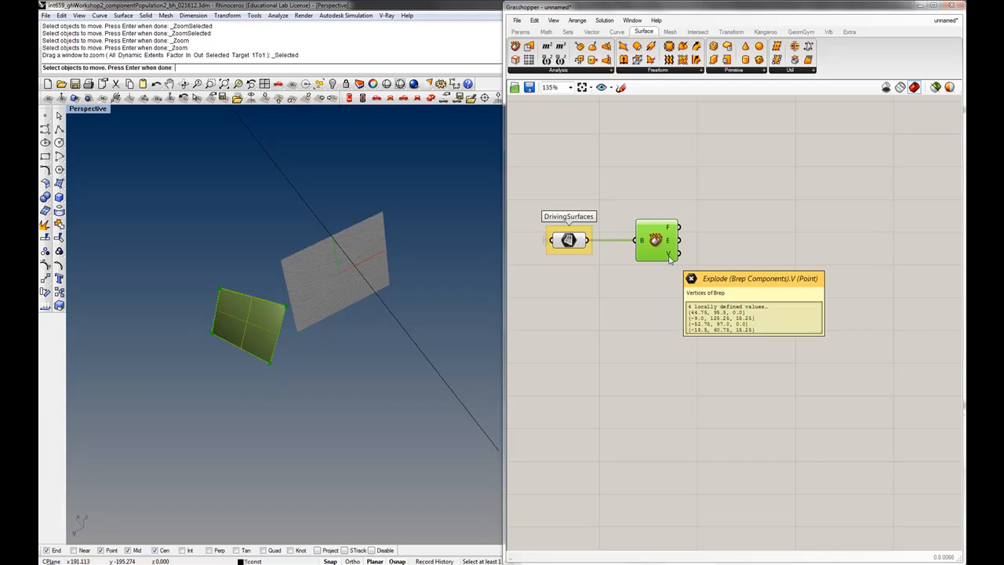
pyautogui.moveTo(256, 295)
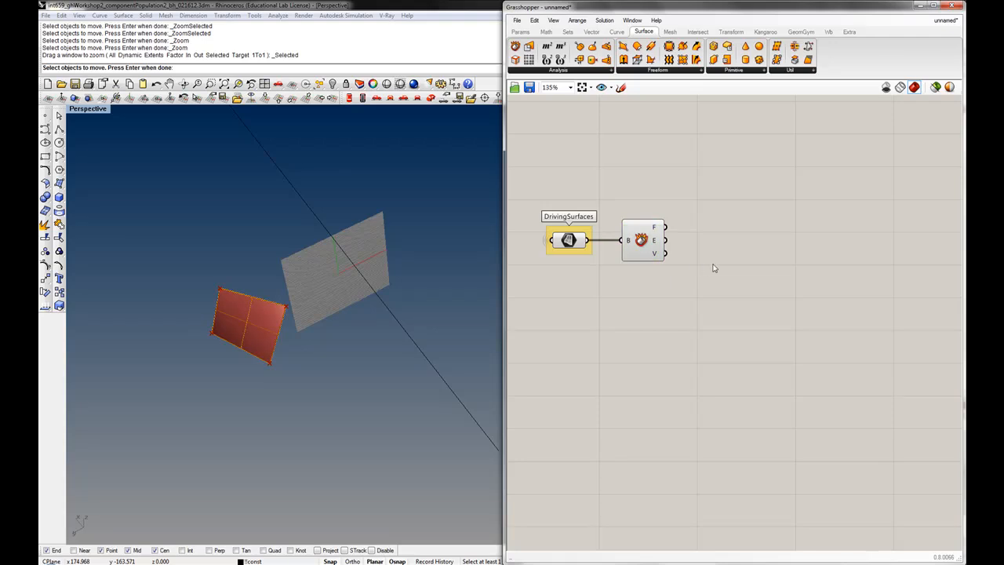
pyautogui.moveTo(568, 241); pyautogui.dragTo(557, 237)
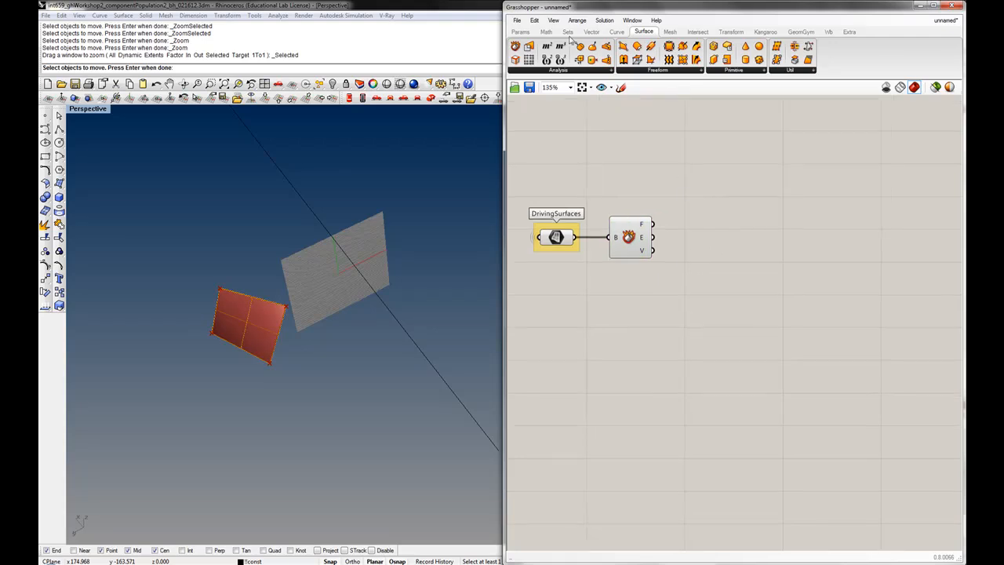
pyautogui.click(568, 31)
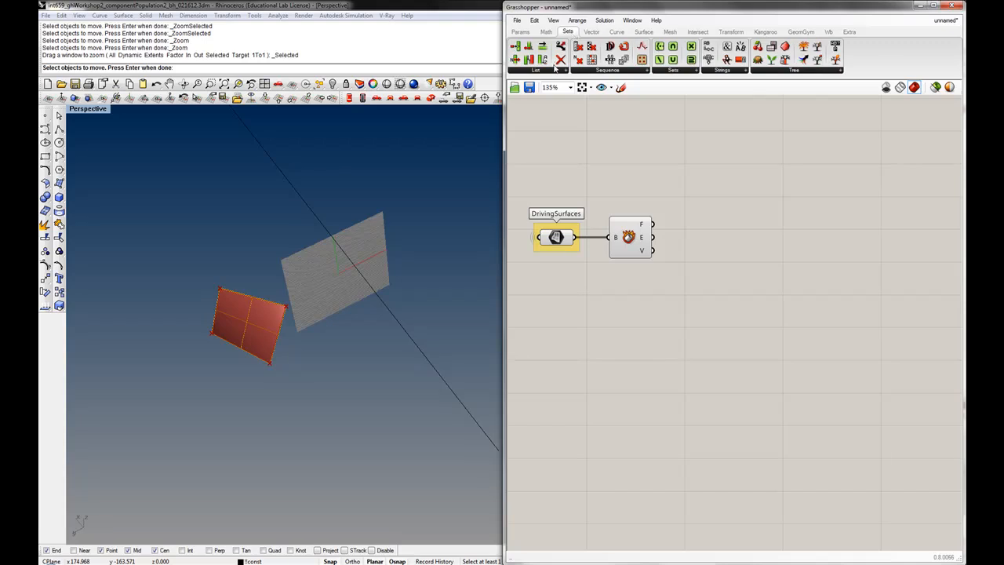
# Add a List Item on the Brep vertices with an index Panel, then duplicate the pair
pyautogui.click(537, 69)
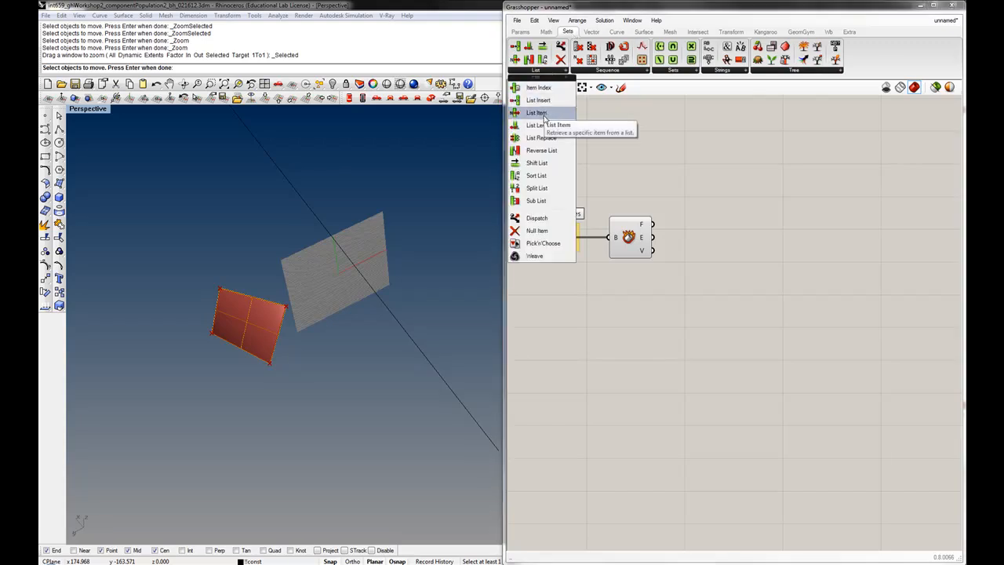
pyautogui.click(536, 113)
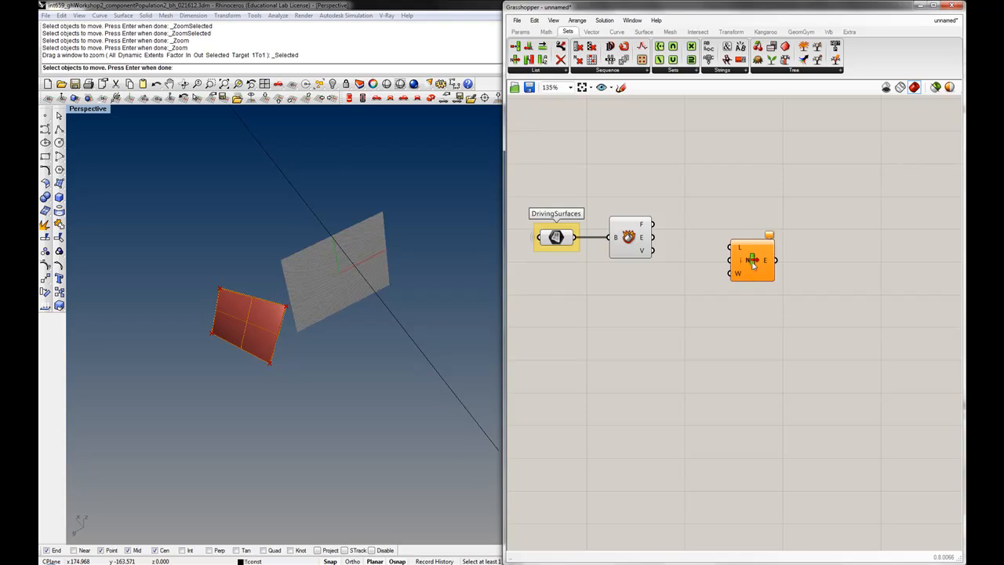
pyautogui.moveTo(752, 260)
pyautogui.write('panel =')
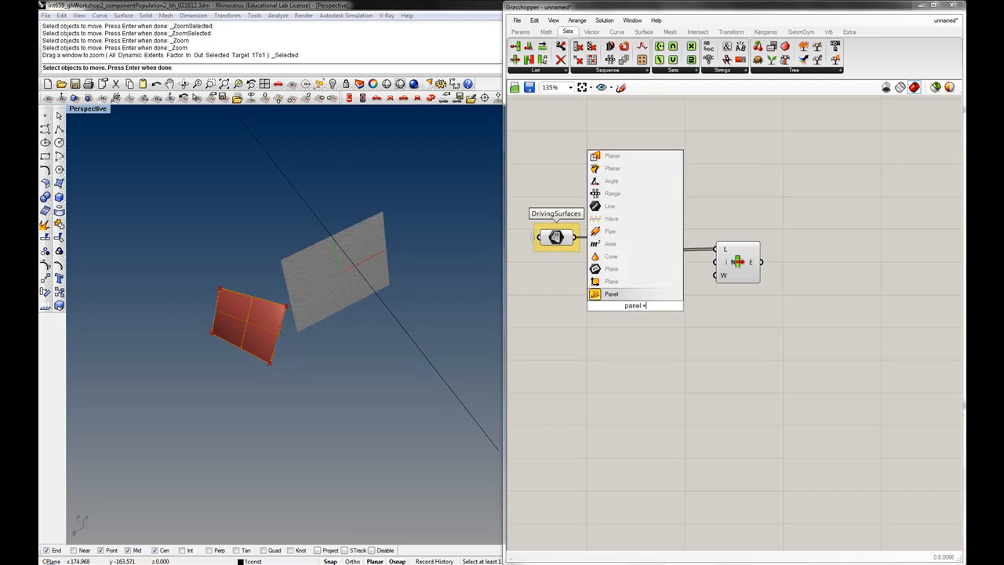
pyautogui.click(612, 294)
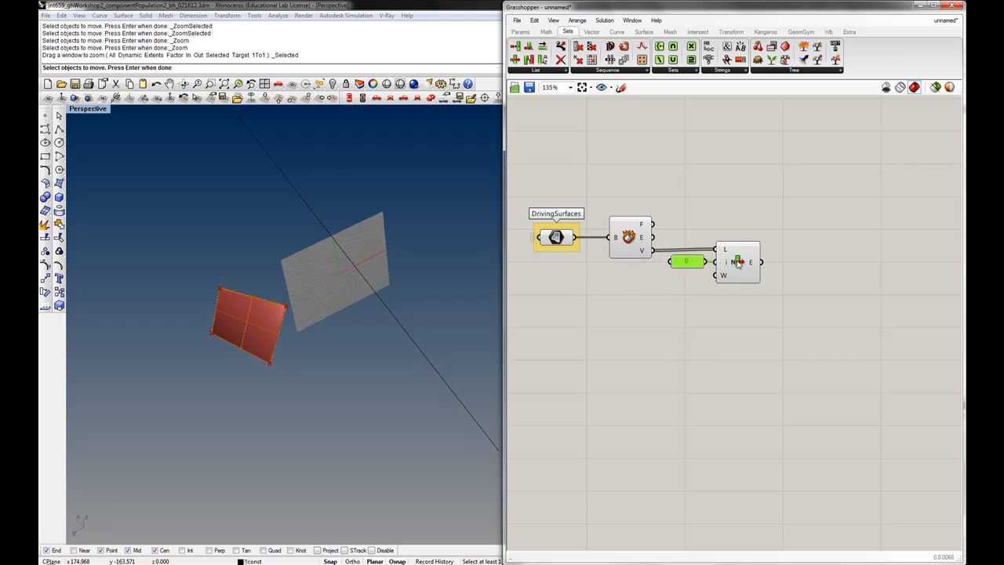
pyautogui.click(738, 264)
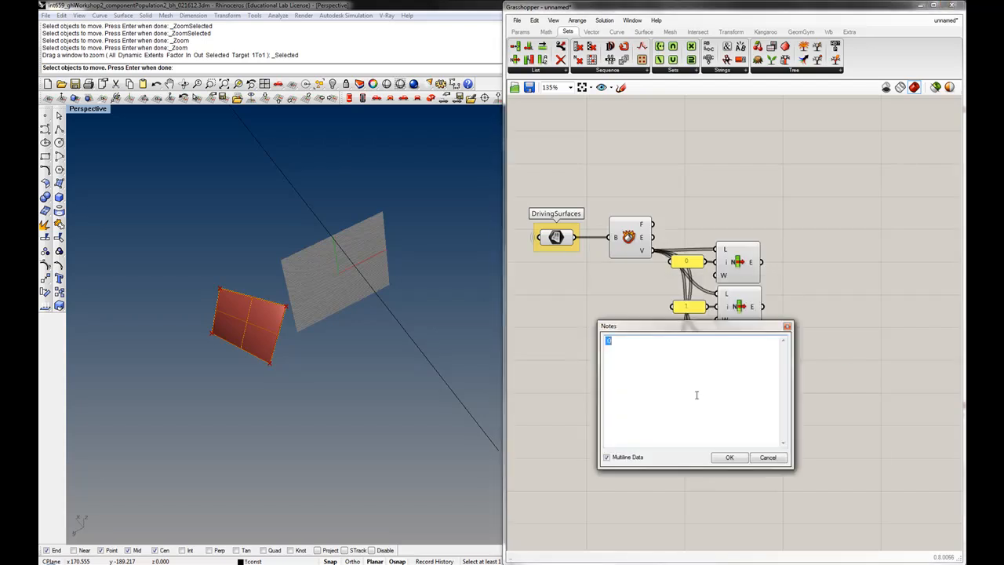
# Confirm the panel indices and preview the vertex each of the four List Items picks
pyautogui.click(728, 458)
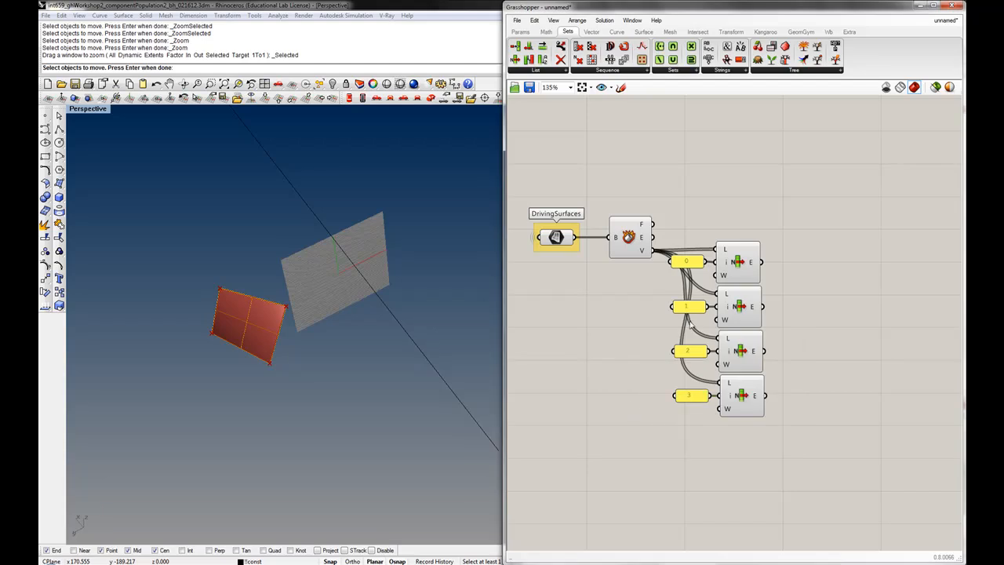
pyautogui.click(737, 261)
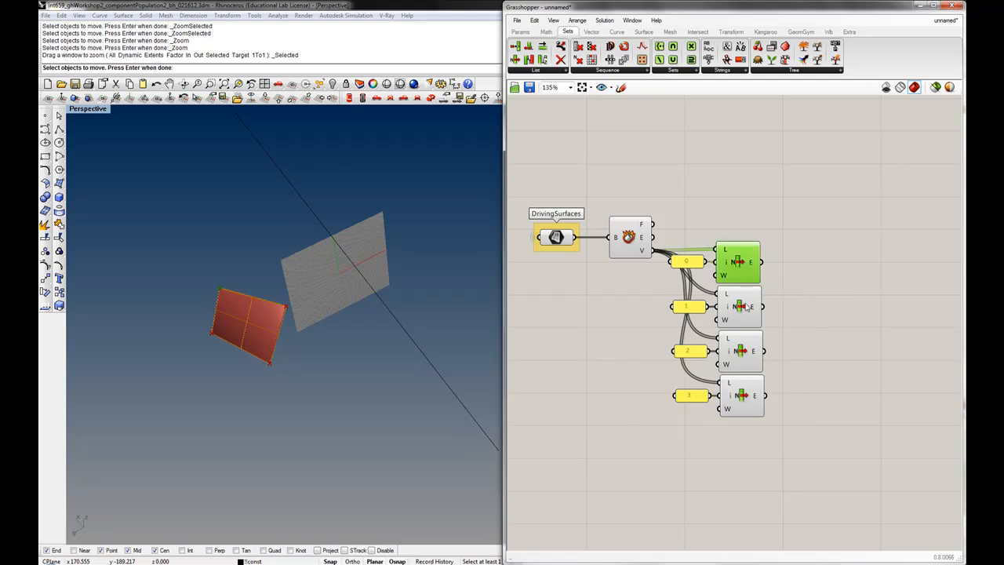
pyautogui.click(740, 351)
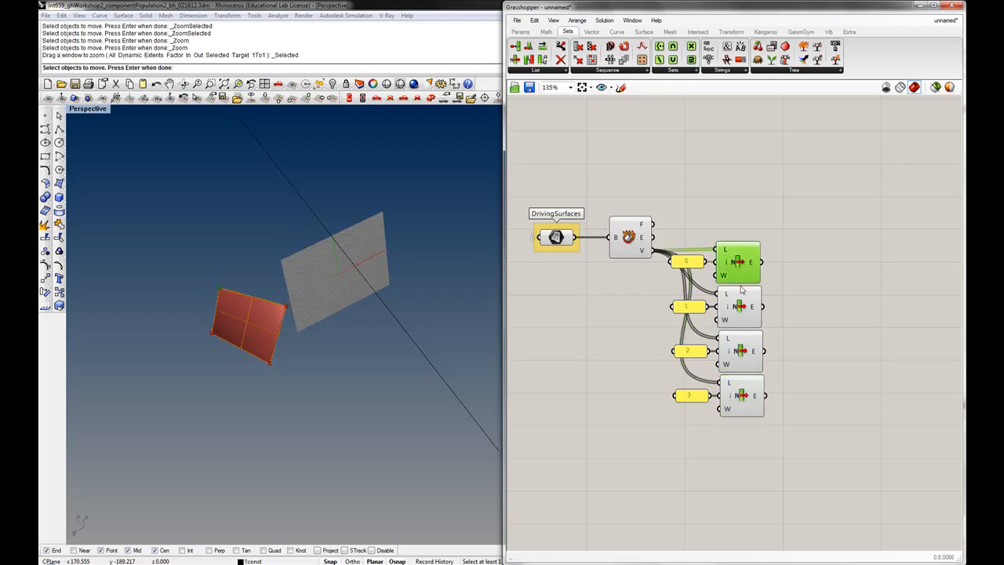
pyautogui.click(740, 396)
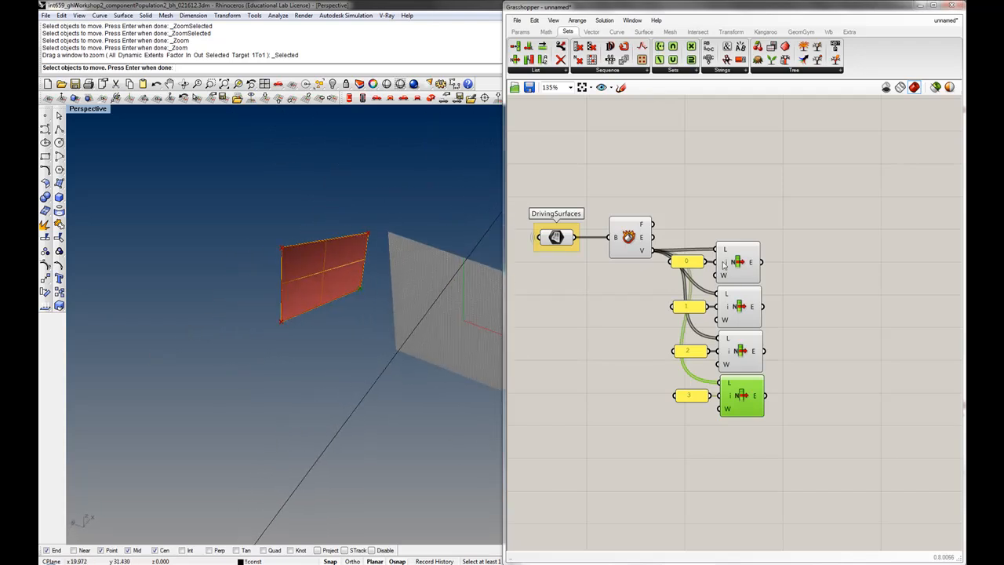
pyautogui.click(737, 262)
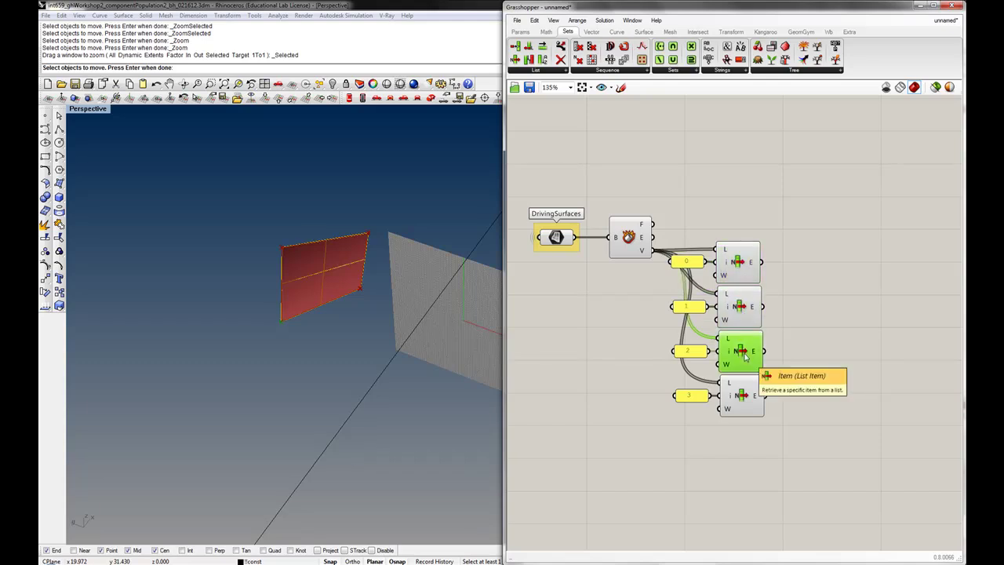
pyautogui.moveTo(370, 235)
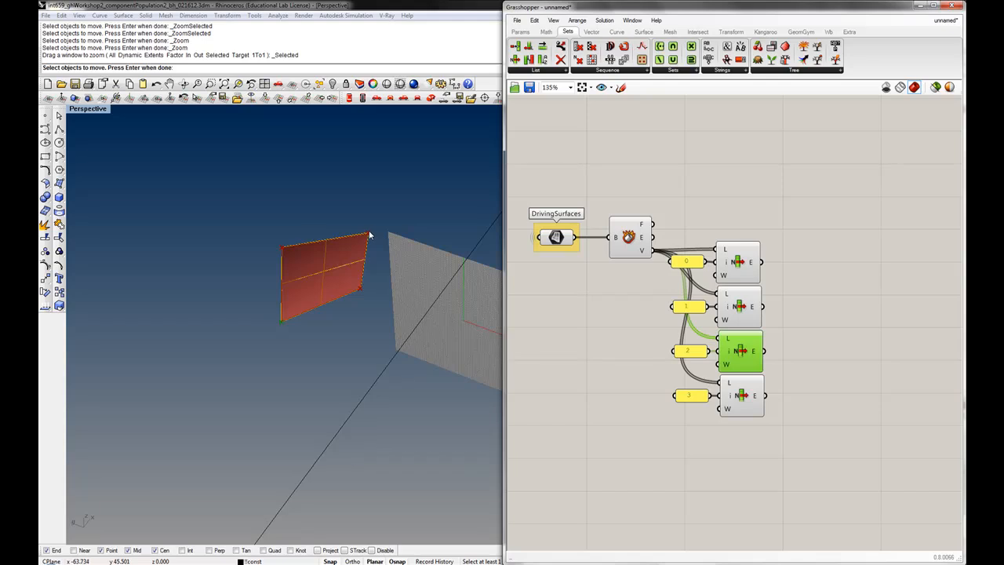
pyautogui.moveTo(280, 243)
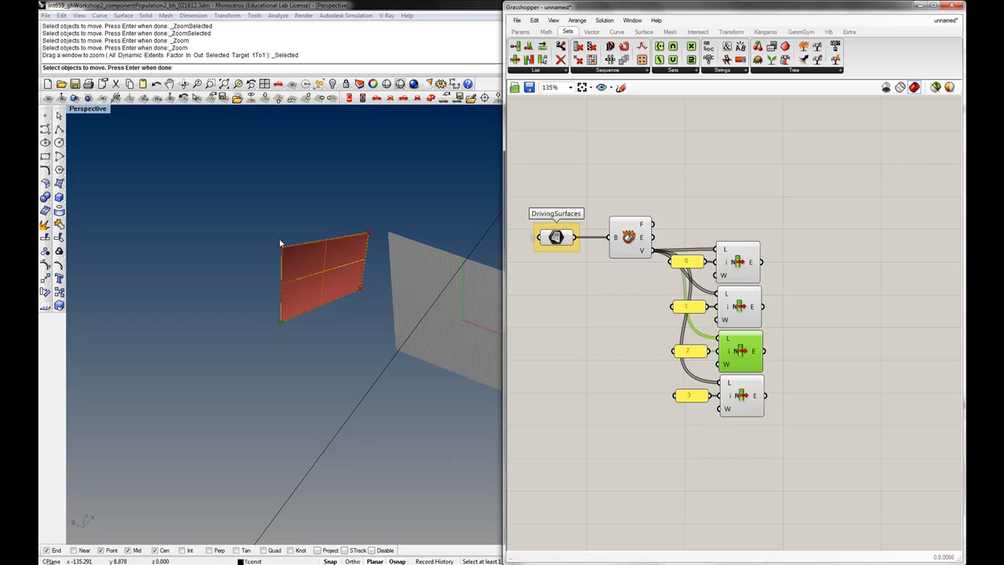
pyautogui.moveTo(382, 226)
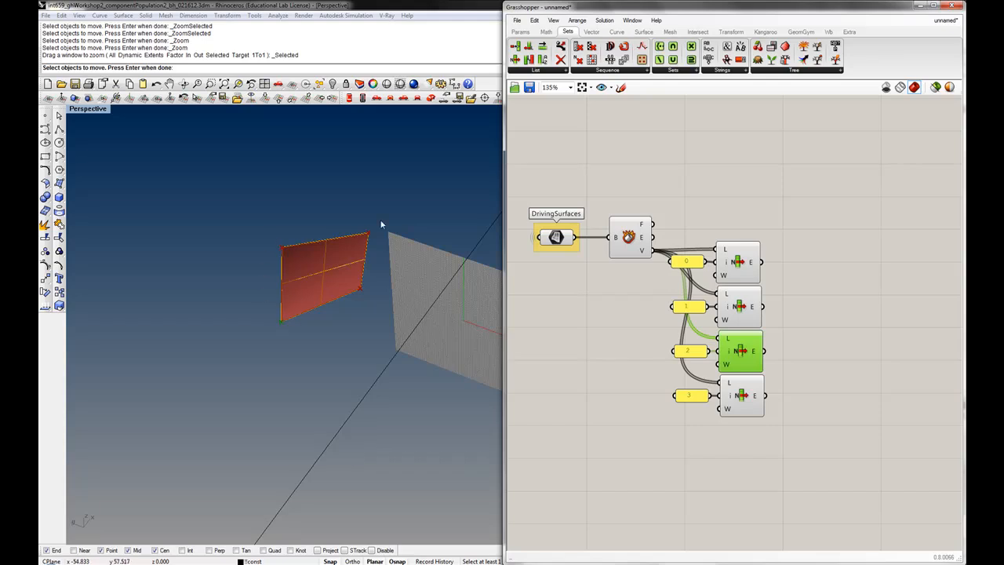
pyautogui.moveTo(786, 217)
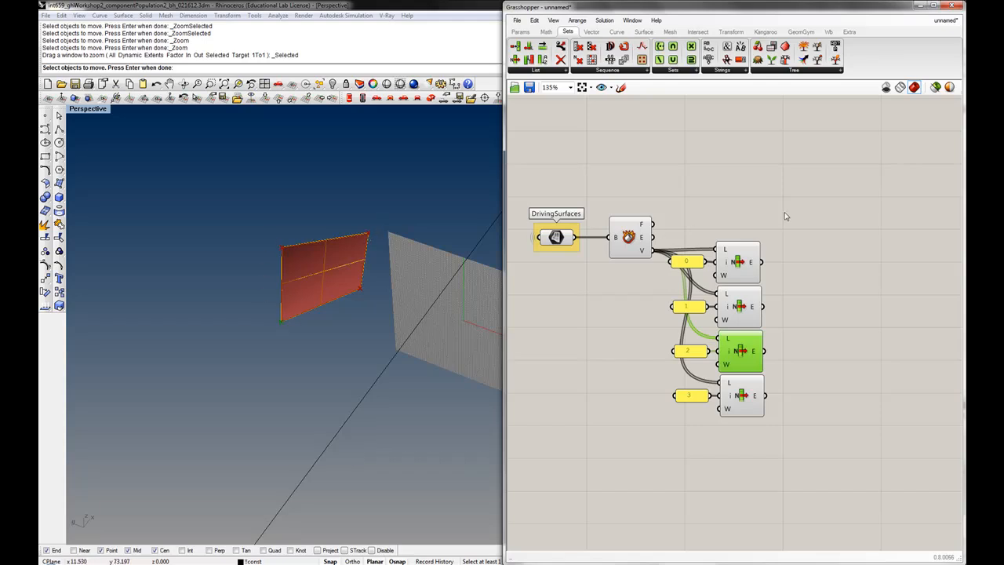
# Drop a Polyline component from Curve > Spline right of the List Items
pyautogui.click(616, 31)
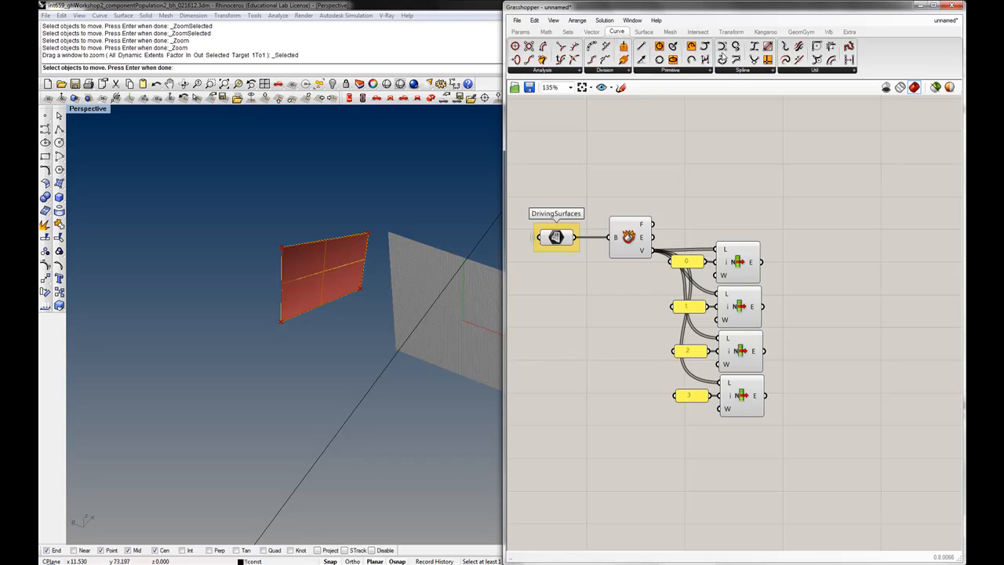
pyautogui.click(743, 69)
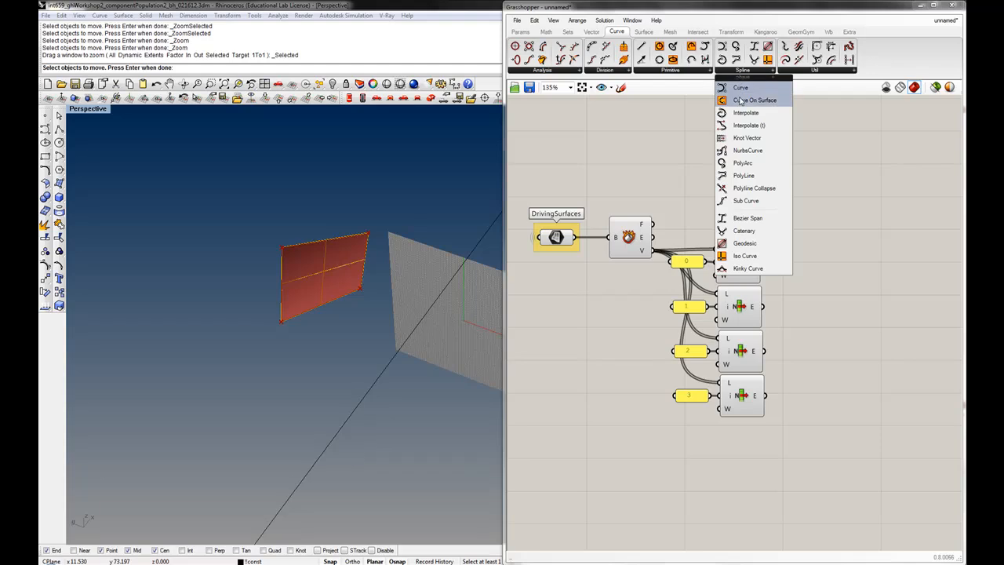
pyautogui.moveTo(742, 176)
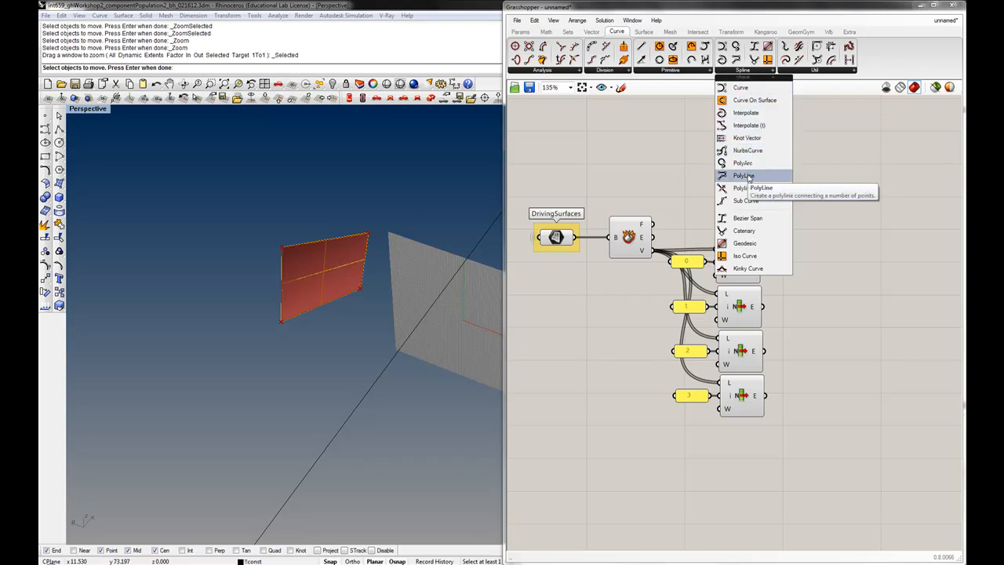
pyautogui.click(744, 176)
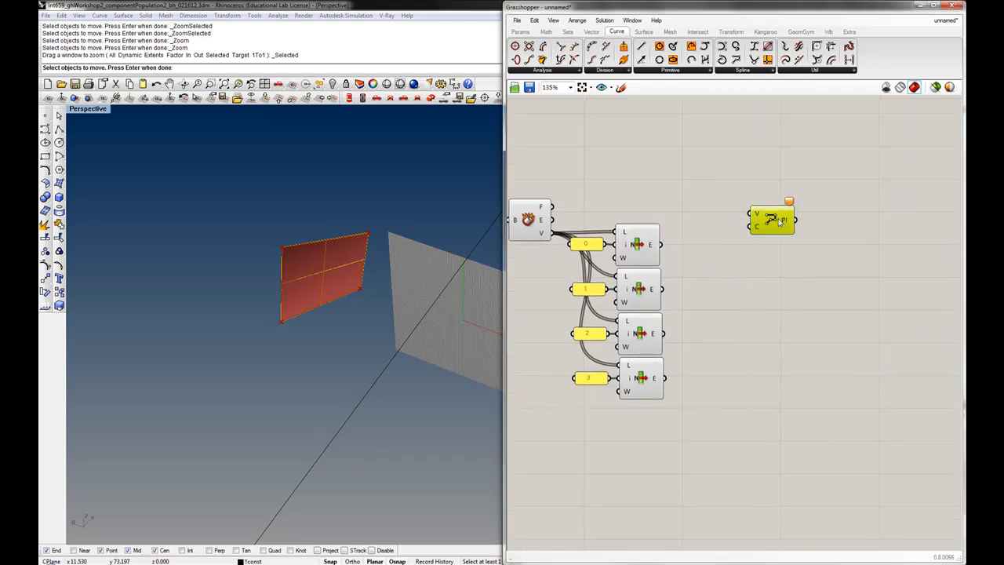
pyautogui.click(775, 220)
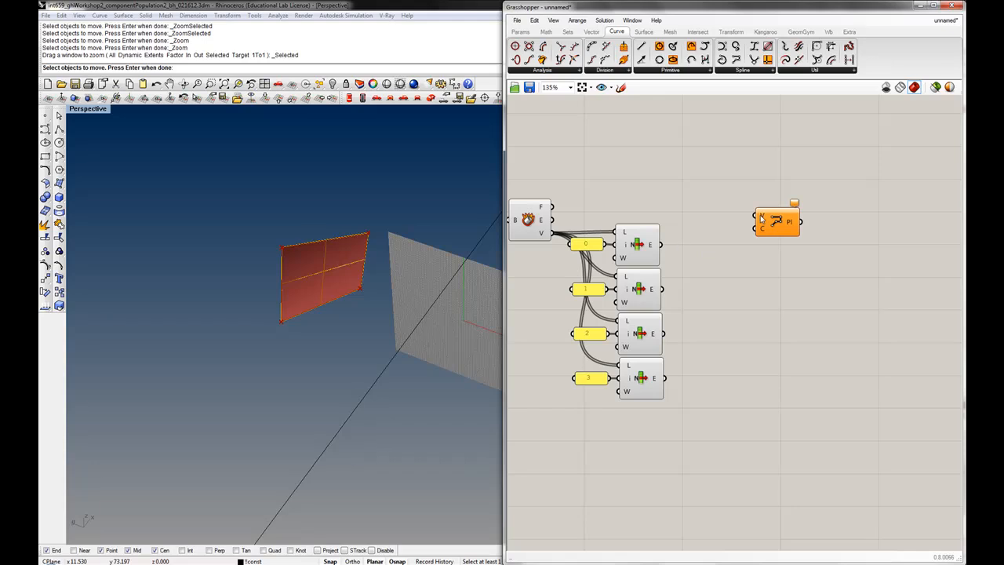
pyautogui.moveTo(777, 222)
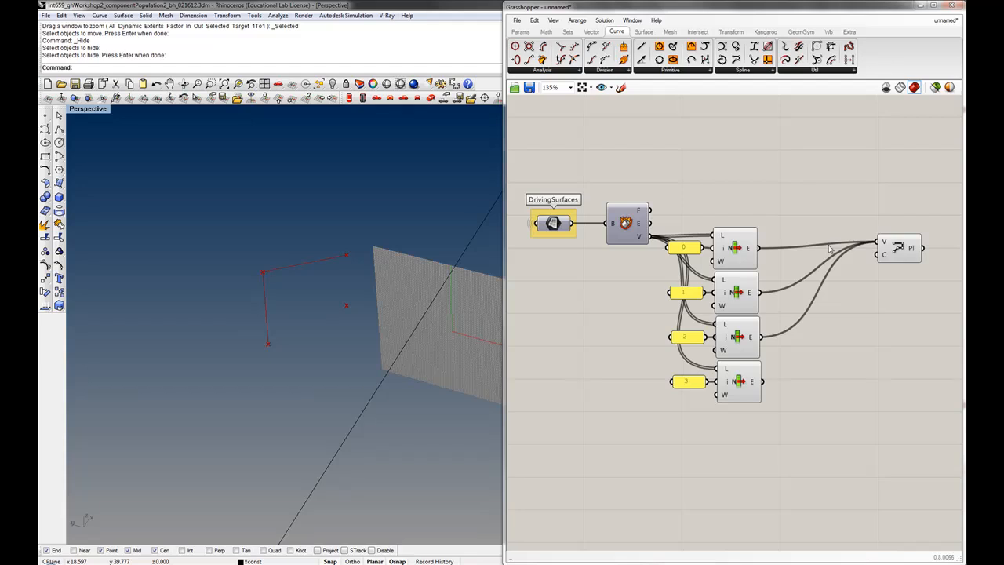
# Feed the List Item vertices into Polyline V and preview the open outline through the corners
pyautogui.click(900, 248)
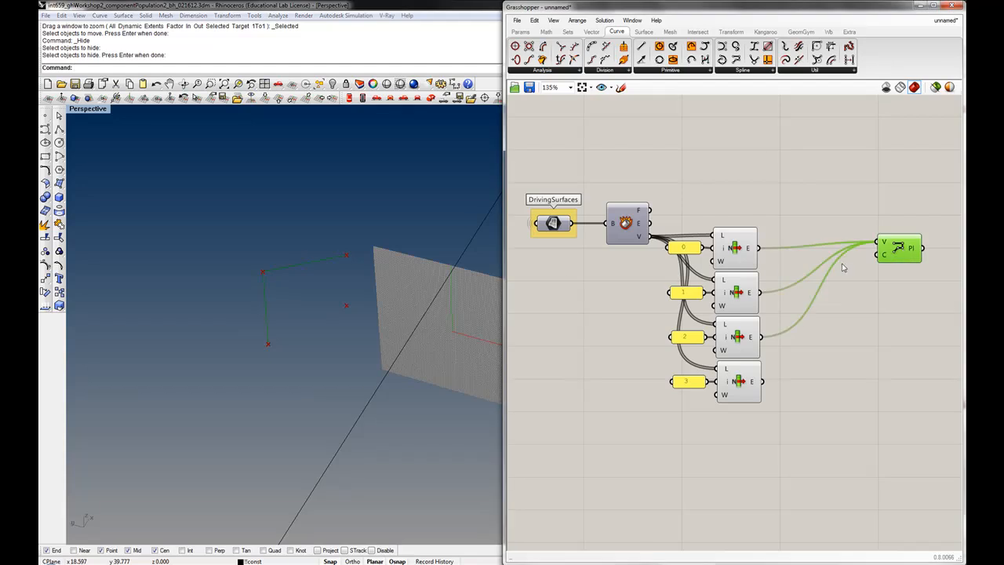
pyautogui.click(734, 248)
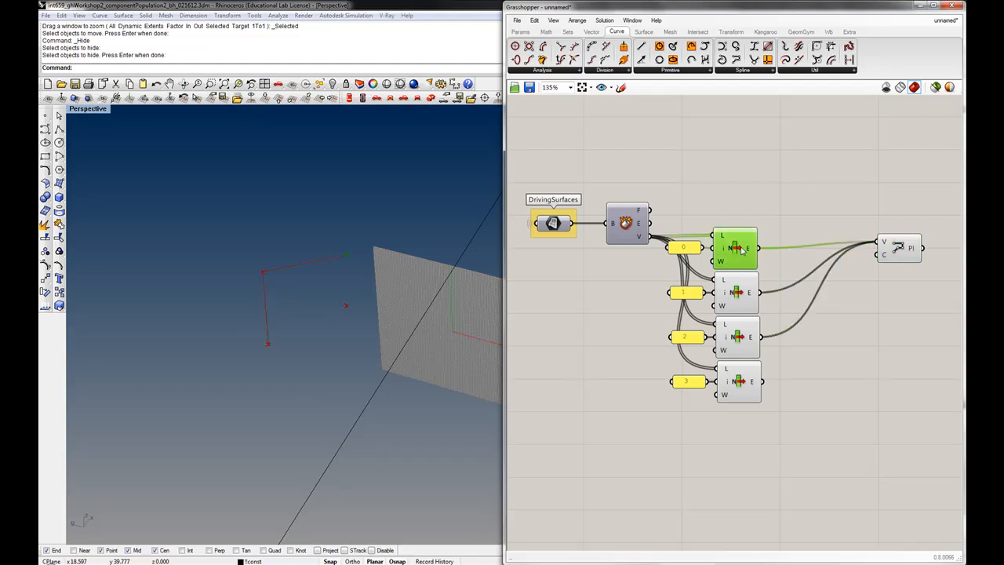
pyautogui.click(736, 335)
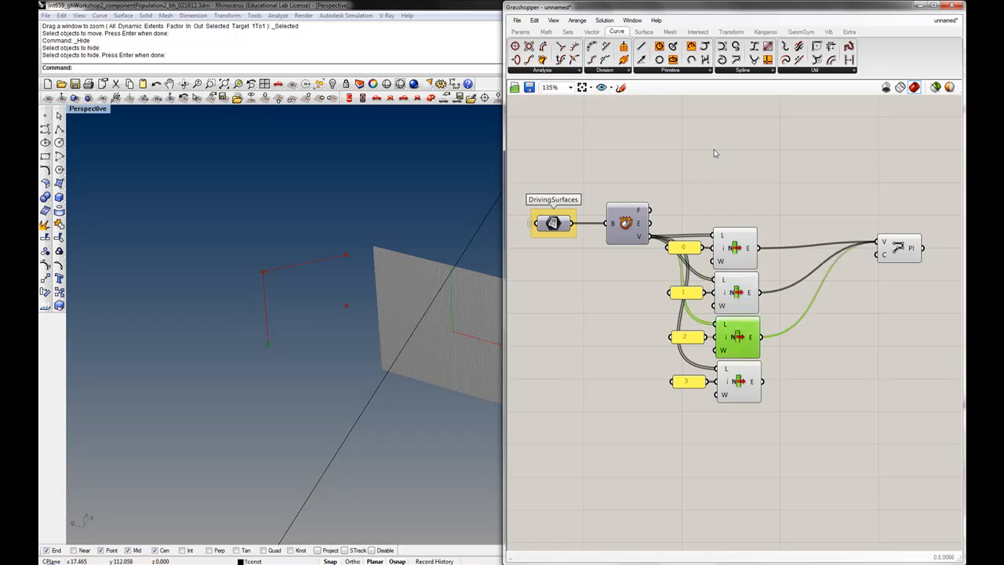
pyautogui.moveTo(885, 259)
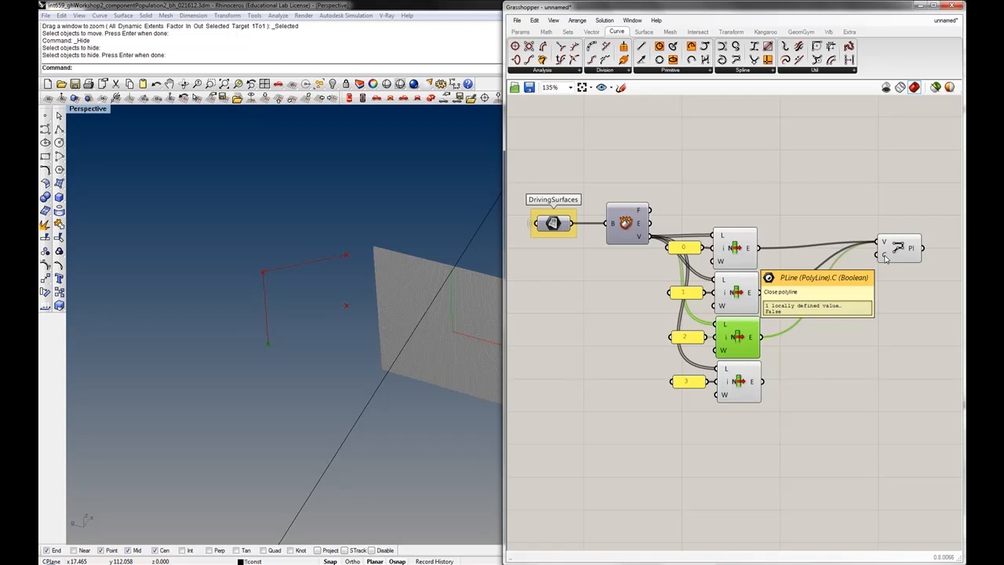
pyautogui.click(521, 31)
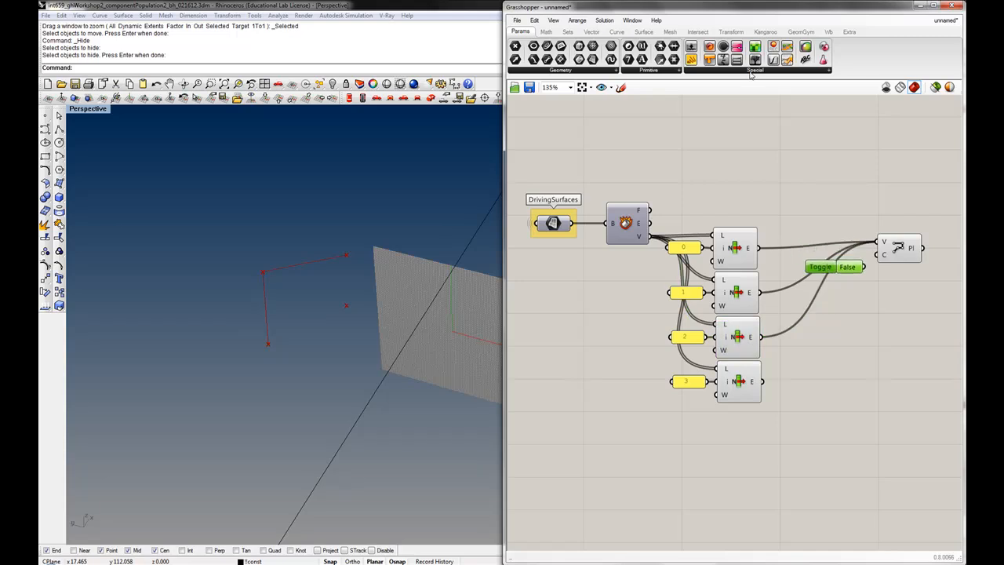
# Add a Boolean Toggle from Params > Special and wire it into the Polyline C input
pyautogui.click(755, 69)
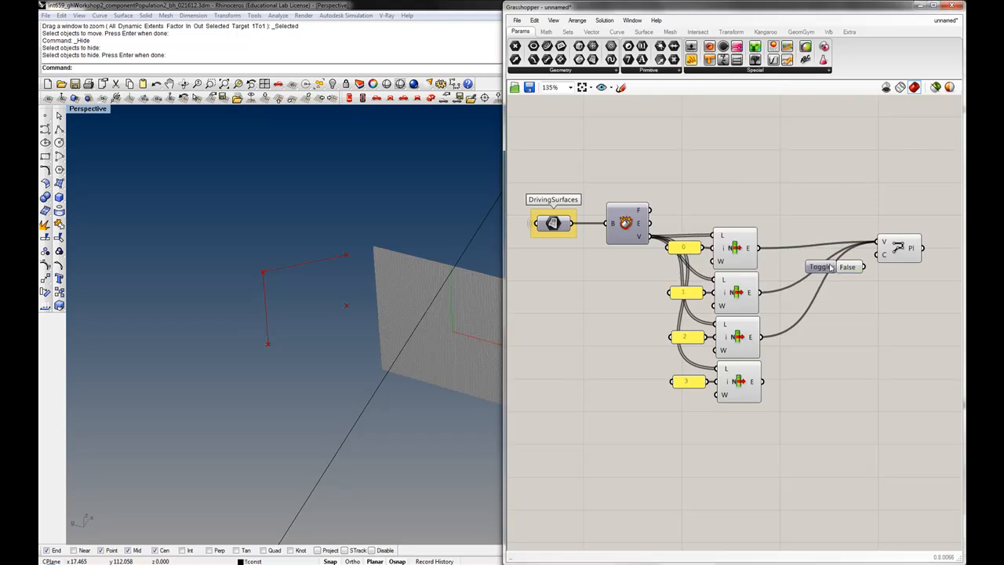
pyautogui.click(821, 267)
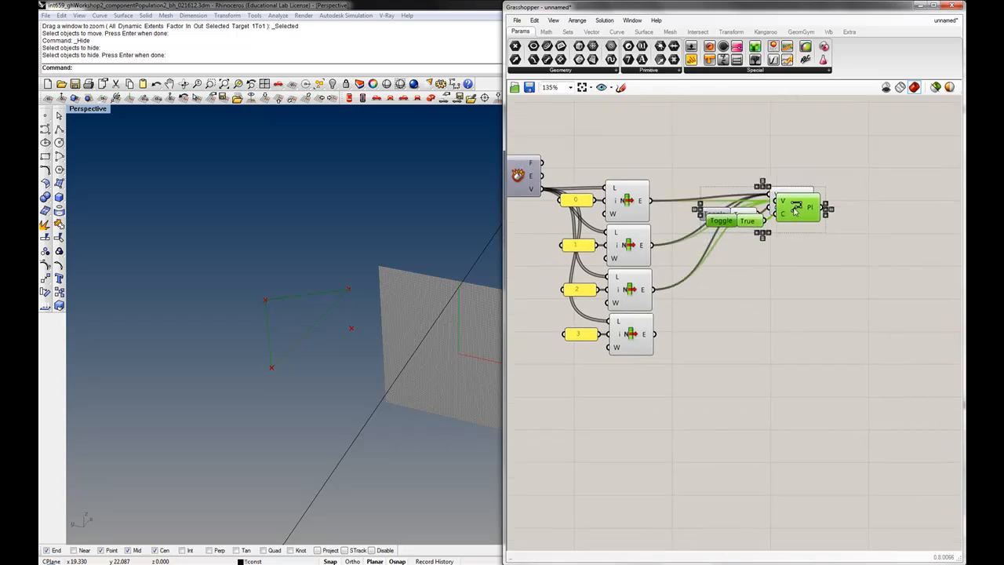
# Duplicate the Polyline and toggle lower down and disconnect the copy's inputs
pyautogui.moveTo(797, 207); pyautogui.dragTo(804, 284)
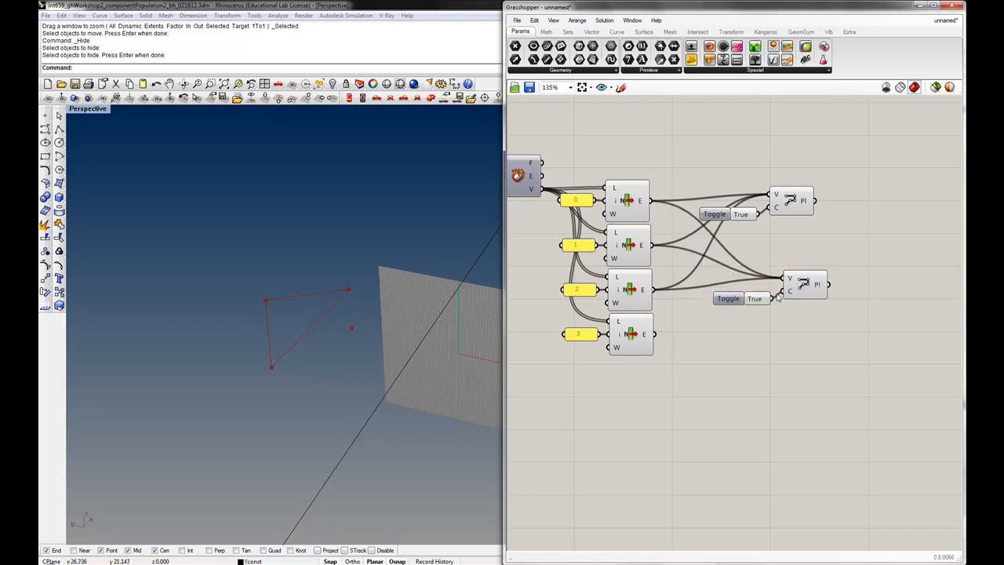
pyautogui.rightClick(803, 284)
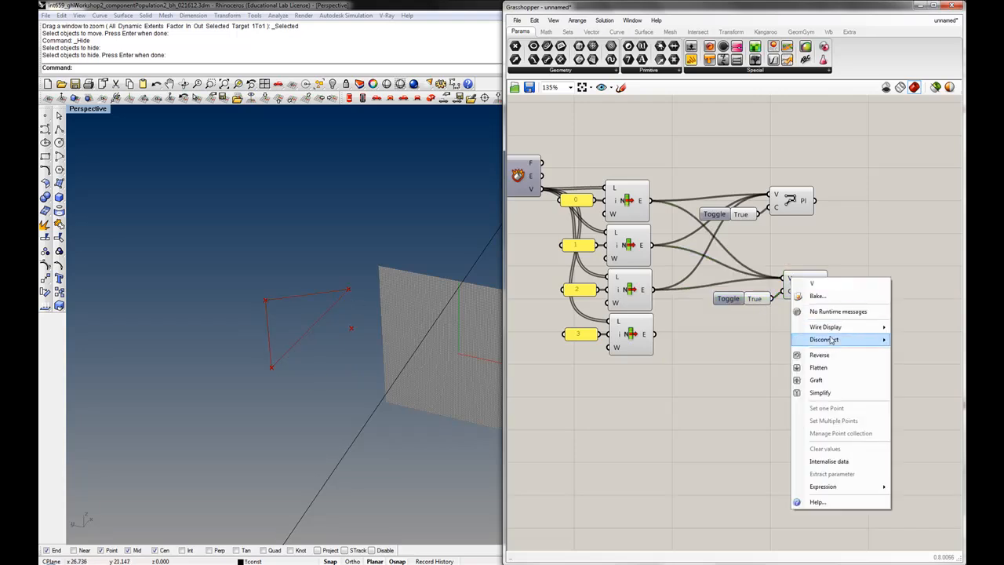
pyautogui.click(826, 339)
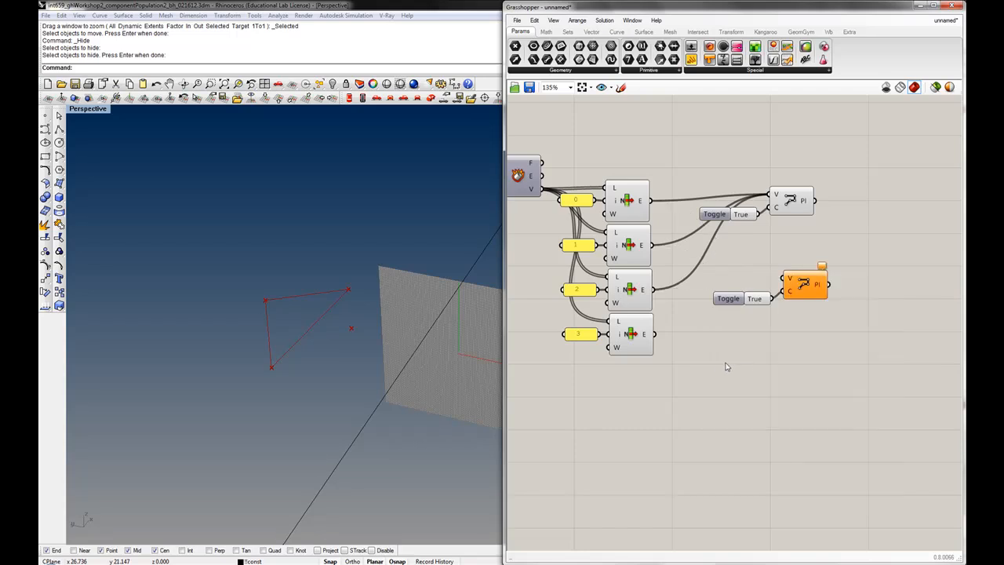
pyautogui.moveTo(631, 245)
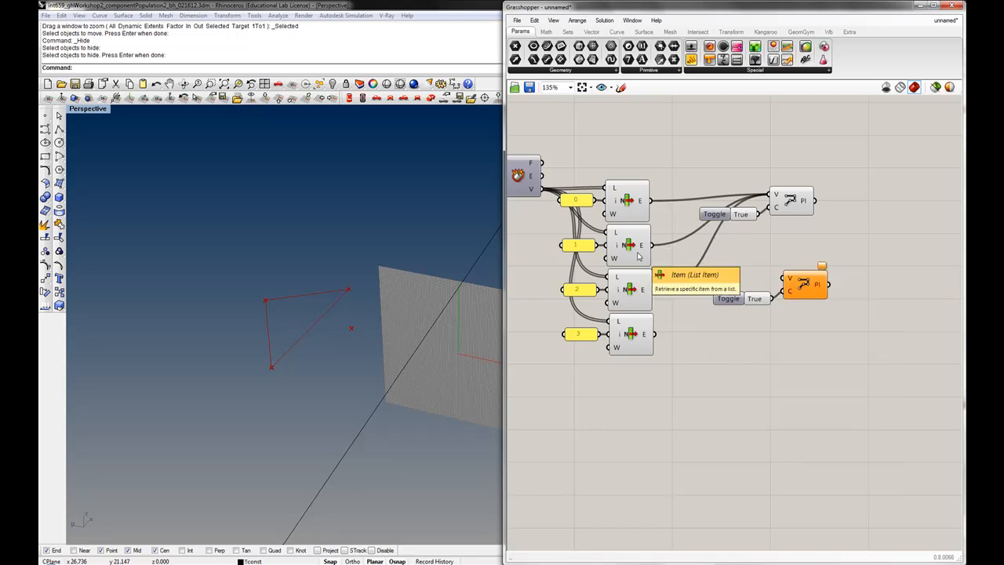
pyautogui.moveTo(273, 370)
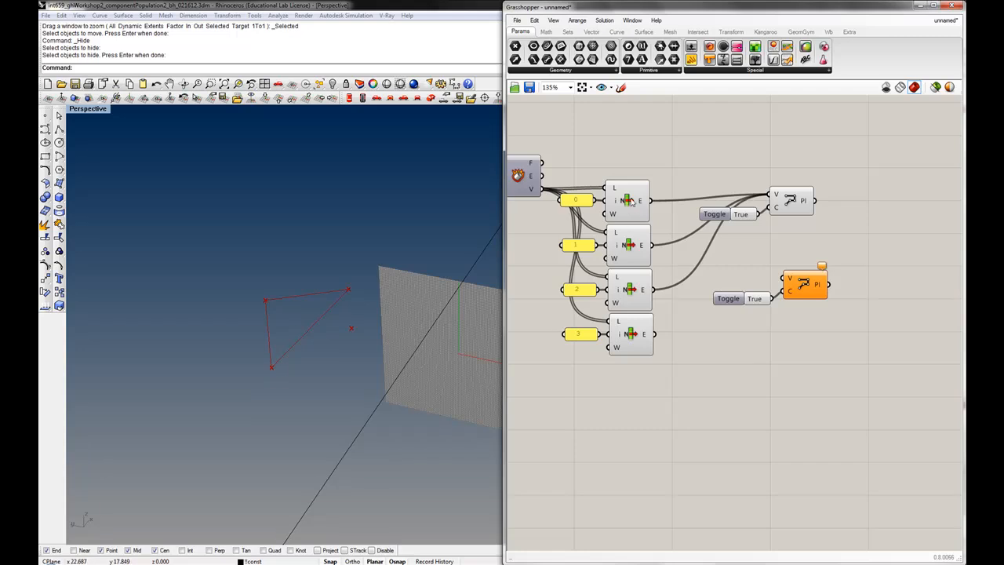
# Wire a True toggle and the List Item vertices into the second Polyline, adding a diagonal
pyautogui.click(628, 245)
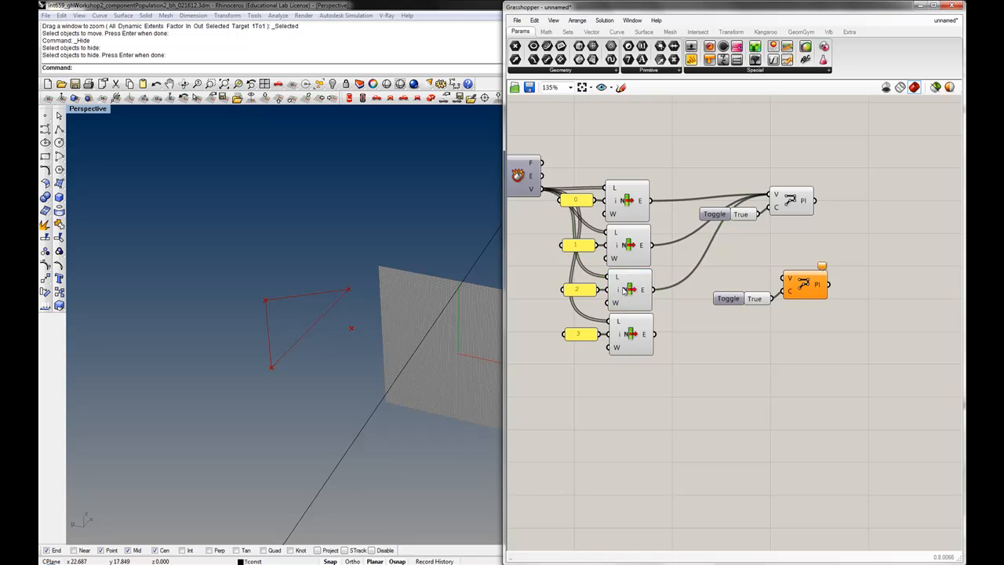
pyautogui.click(631, 335)
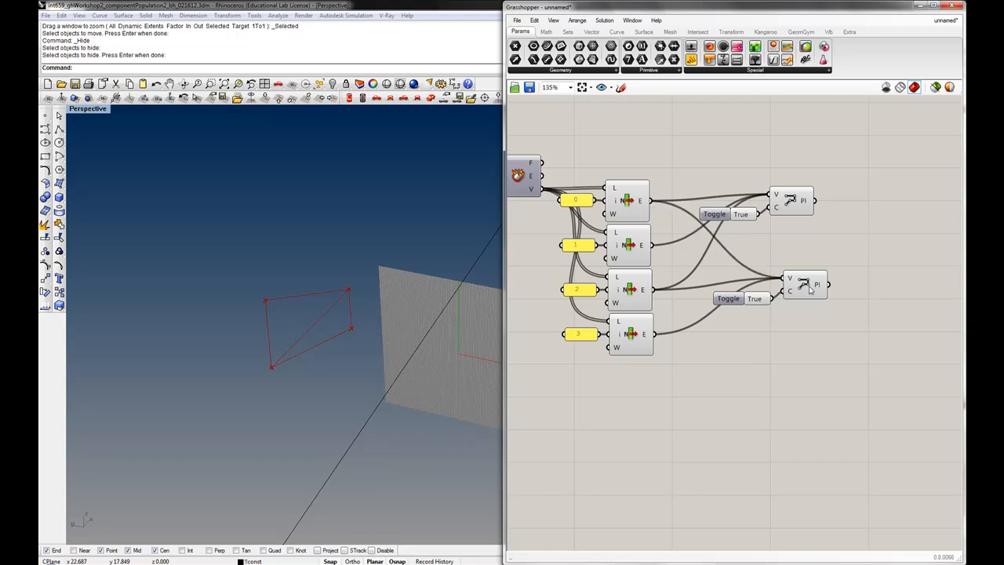
pyautogui.click(791, 201)
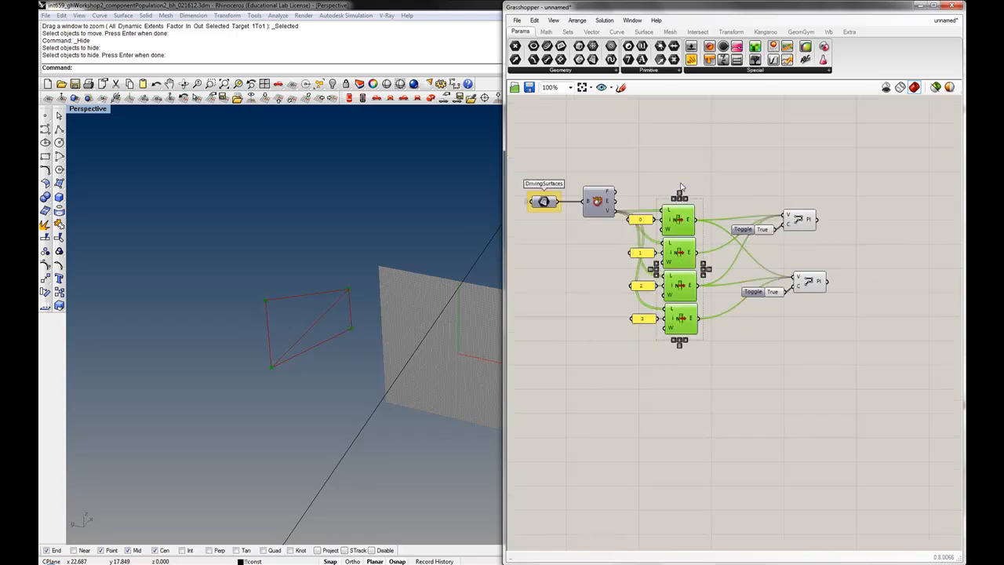
pyautogui.click(775, 169)
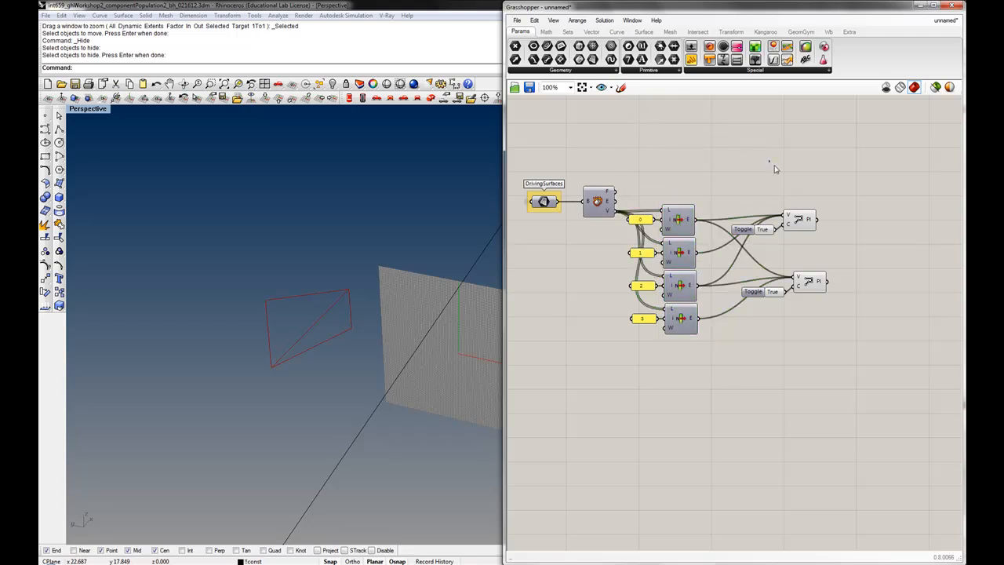
pyautogui.moveTo(828, 236)
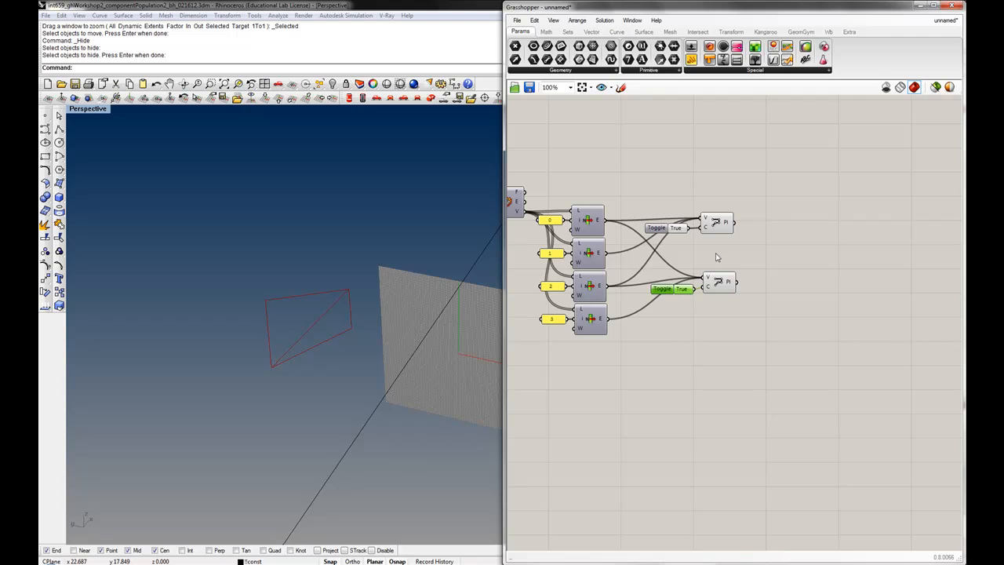
# Merge both polylines with a Sets > Tree Merge and attach a Panel listing the two curves
pyautogui.click(663, 289)
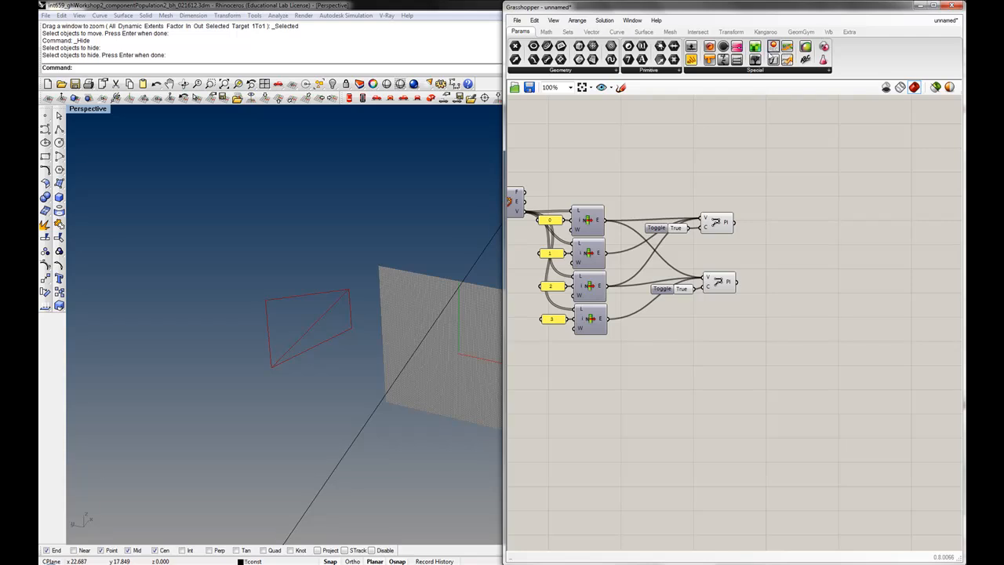
pyautogui.click(568, 31)
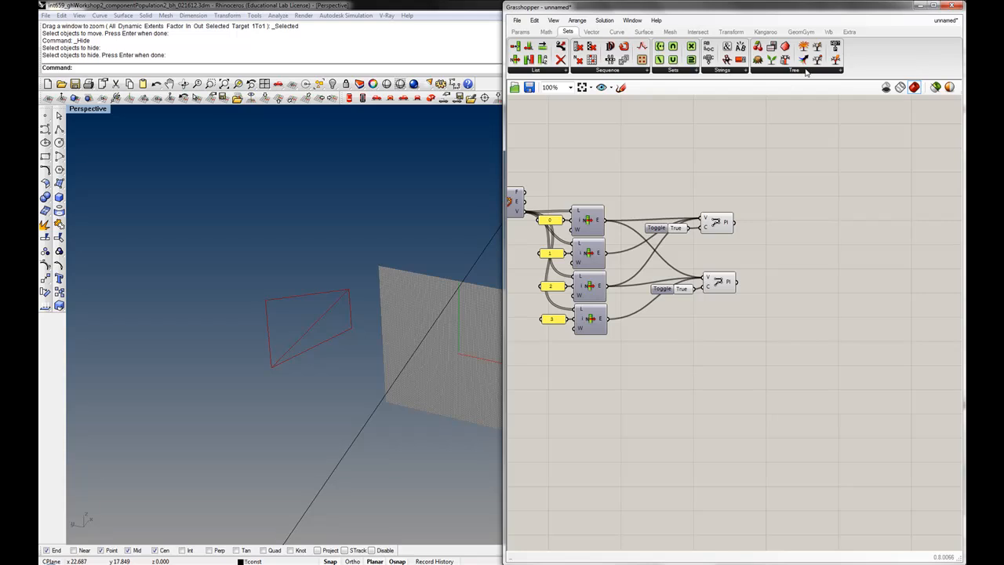
pyautogui.click(794, 69)
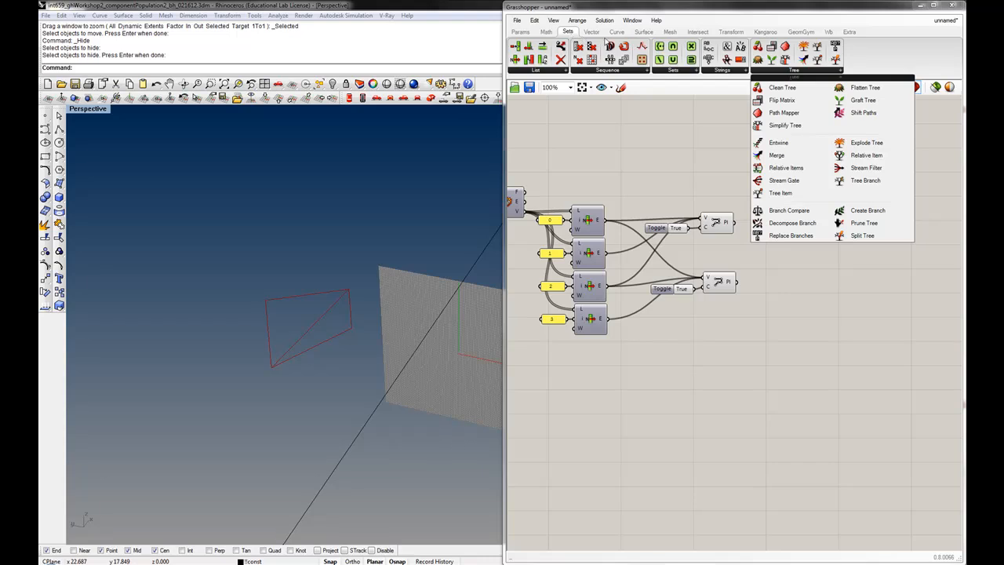
pyautogui.moveTo(785, 180)
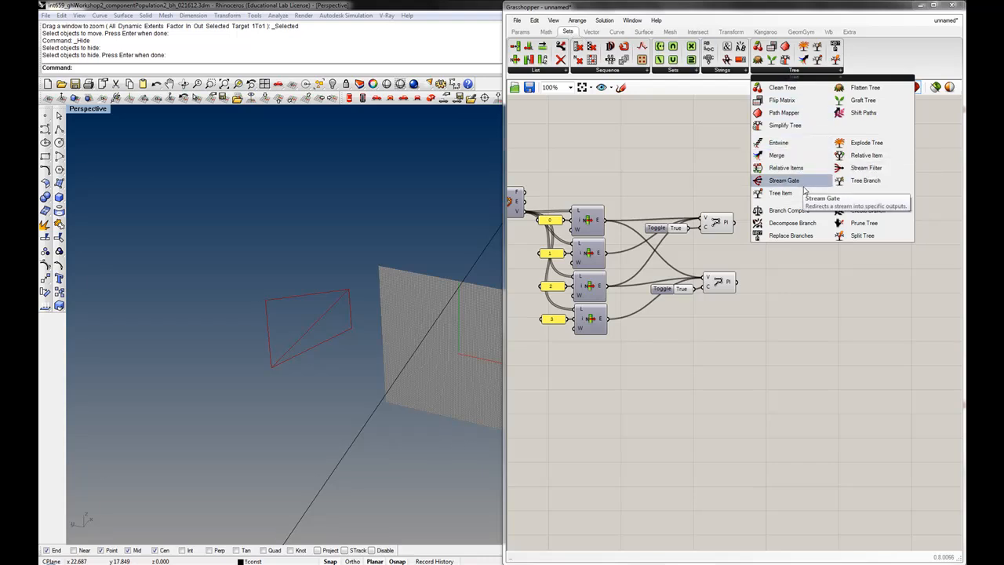
pyautogui.click(802, 232)
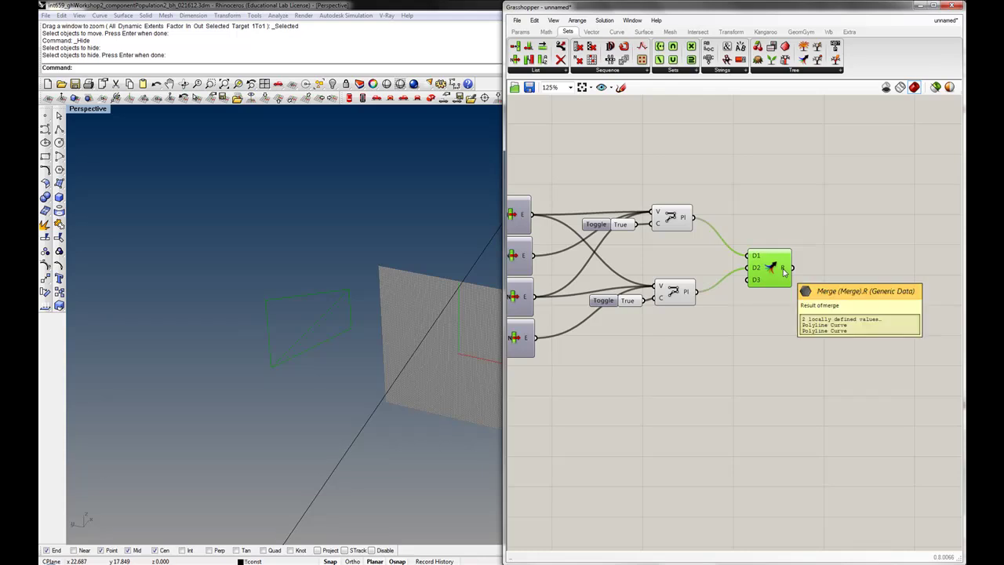
pyautogui.click(521, 31)
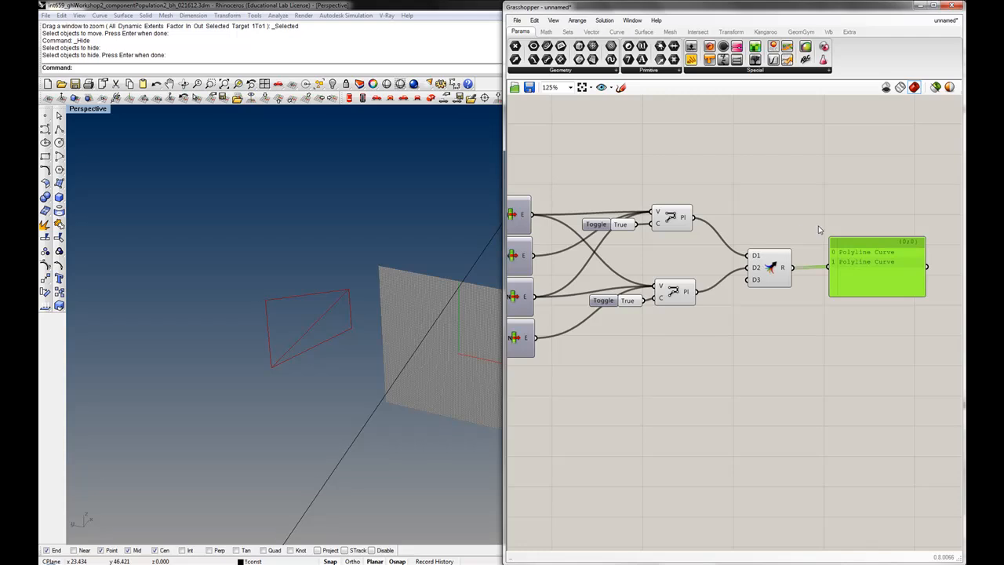
pyautogui.scroll(-3)
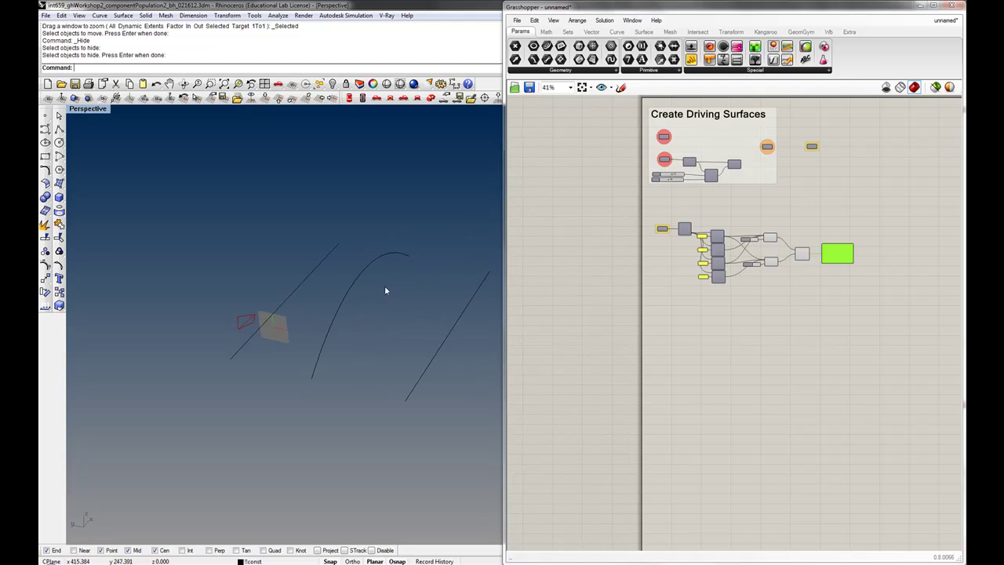
# Inspect the Panel listing the flattened Polyline Curve outputs and zoom out over the definition
pyautogui.scroll(3)
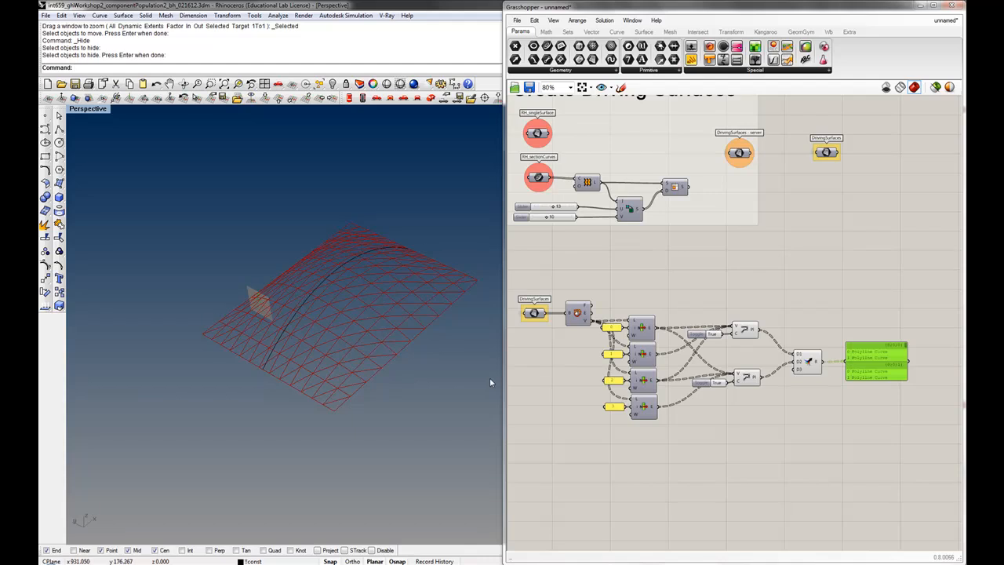
pyautogui.moveTo(490, 383); pyautogui.dragTo(402, 301)
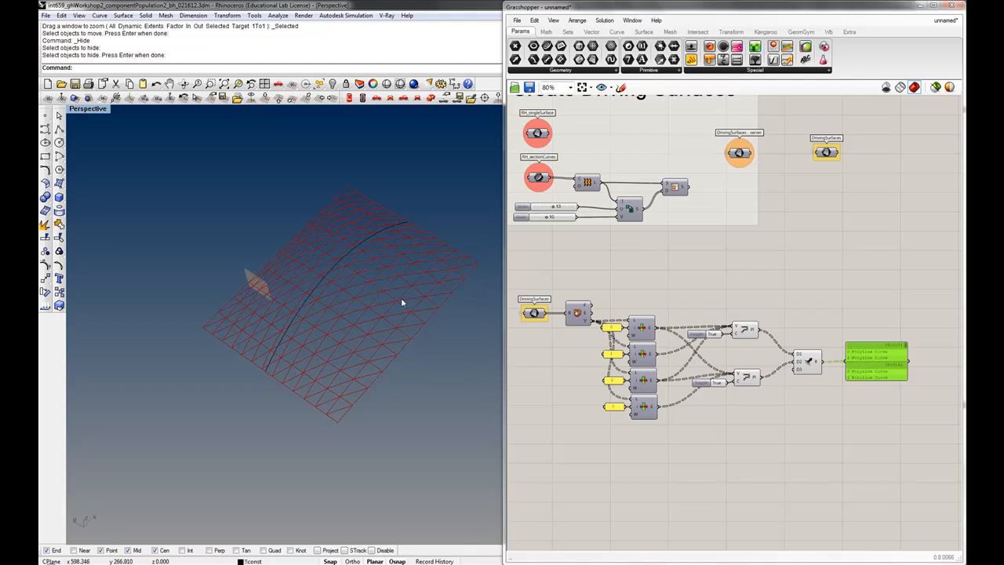
pyautogui.scroll(3)
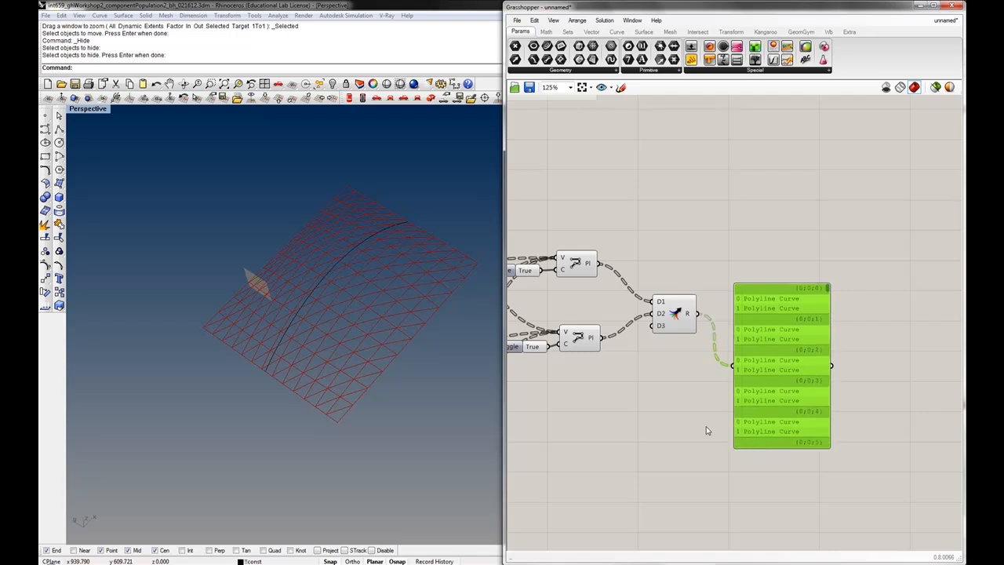
pyautogui.click(740, 304)
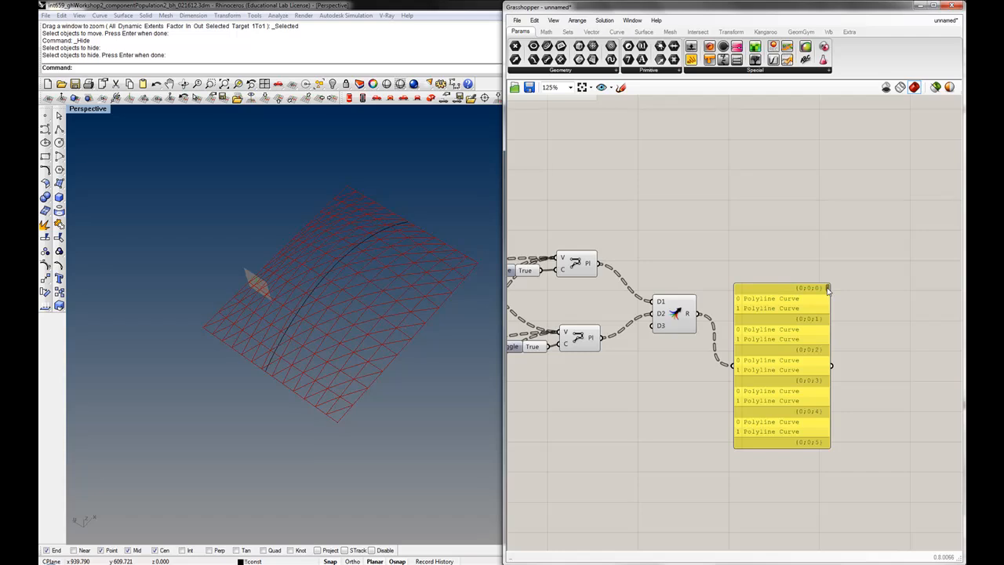
pyautogui.moveTo(614, 279)
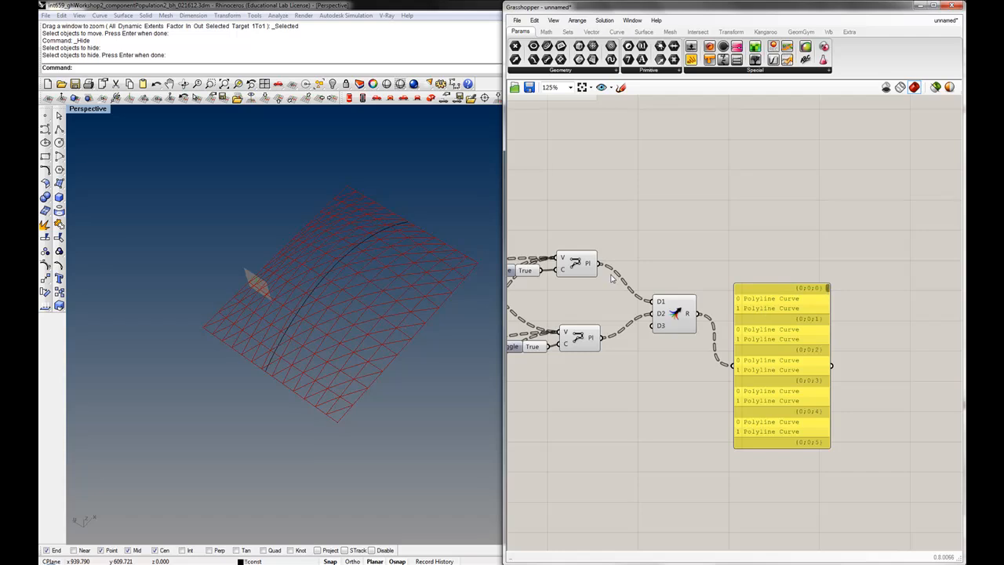
pyautogui.moveTo(662, 314)
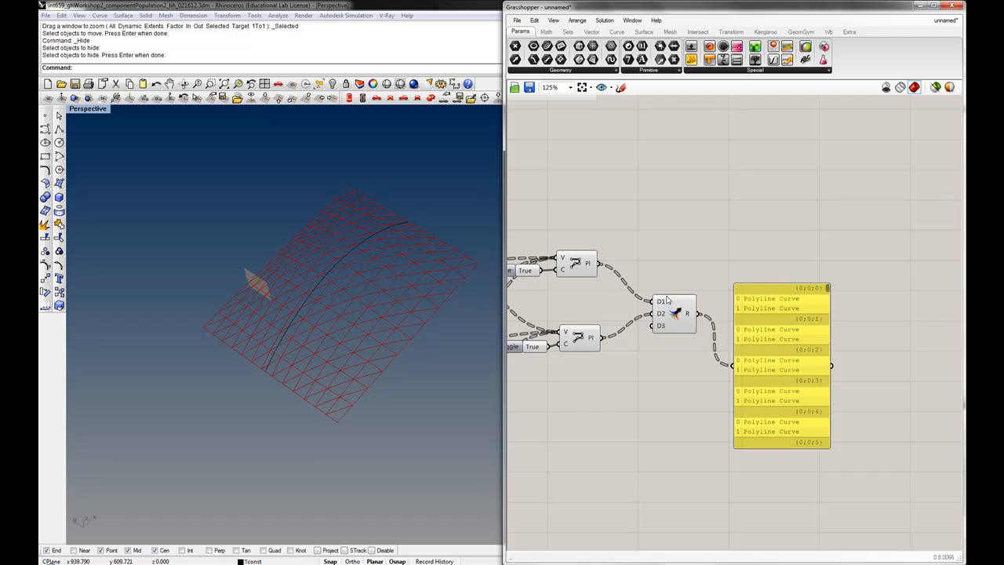
pyautogui.moveTo(671, 291)
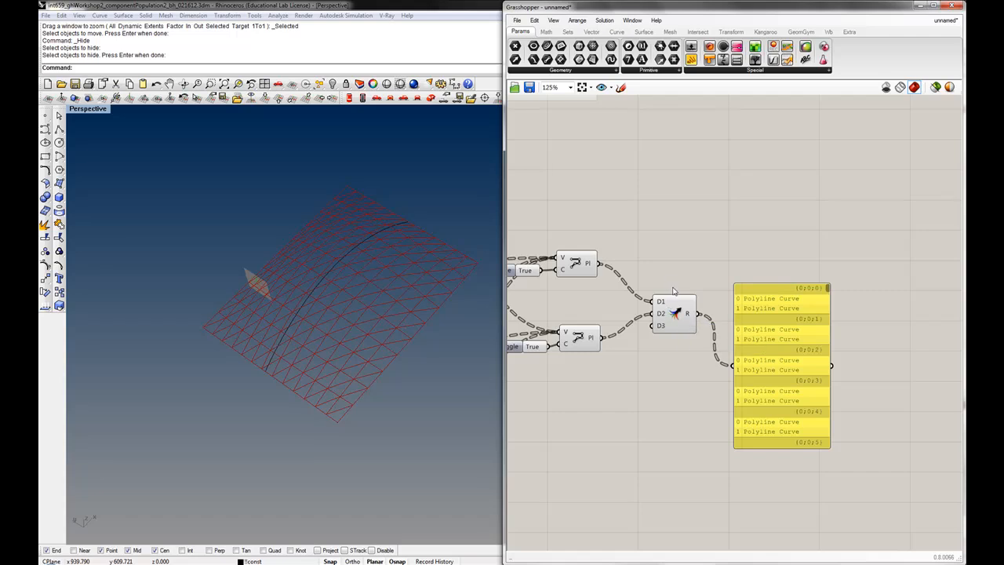
pyautogui.scroll(-3)
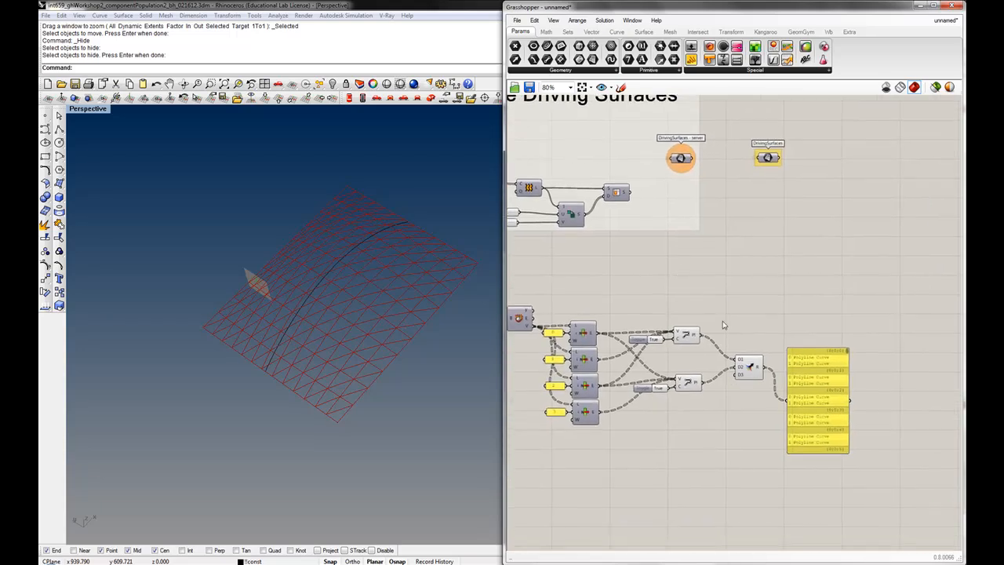
pyautogui.moveTo(750, 364)
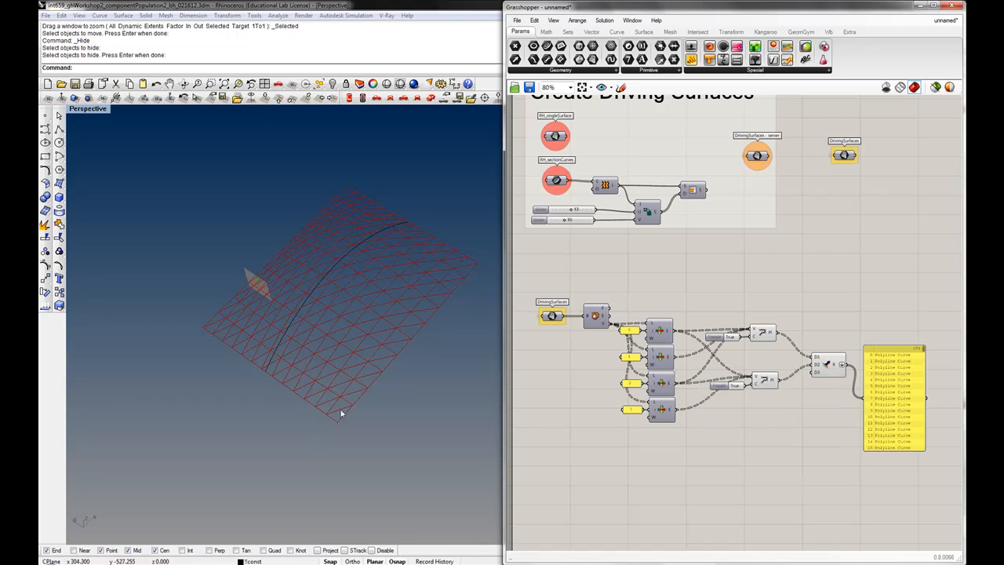
pyautogui.moveTo(342, 406)
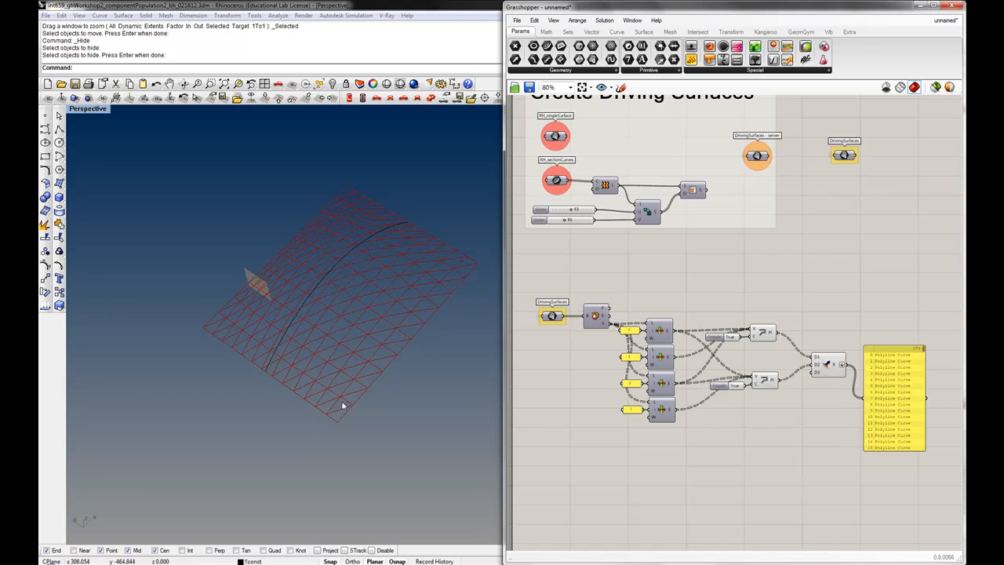
pyautogui.moveTo(342, 416)
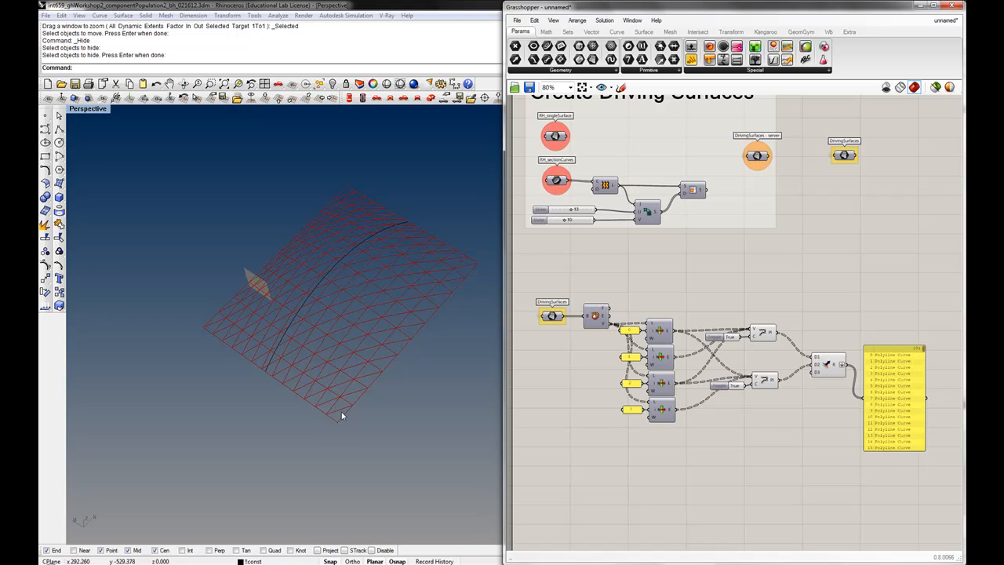
pyautogui.moveTo(342, 411)
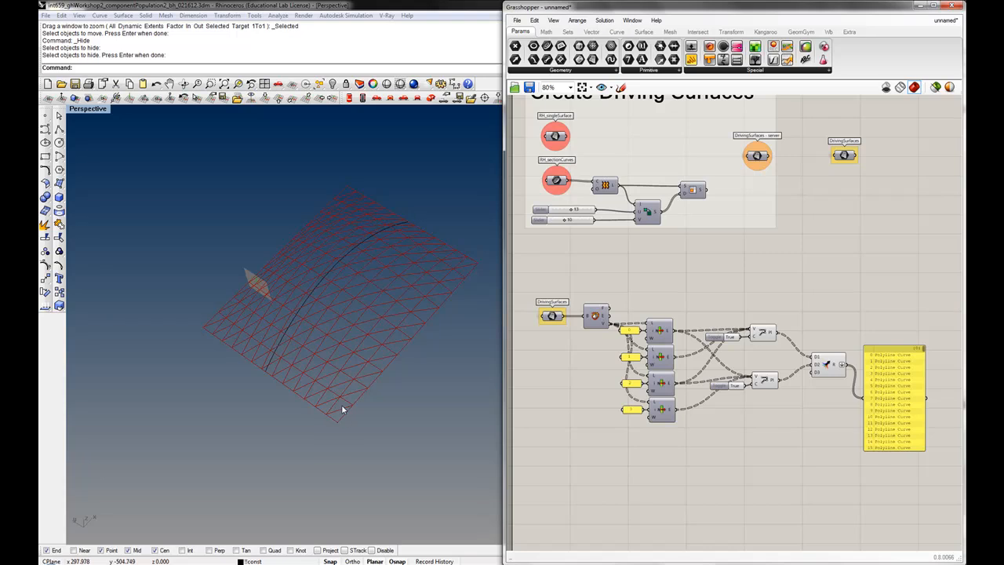
pyautogui.moveTo(405, 408)
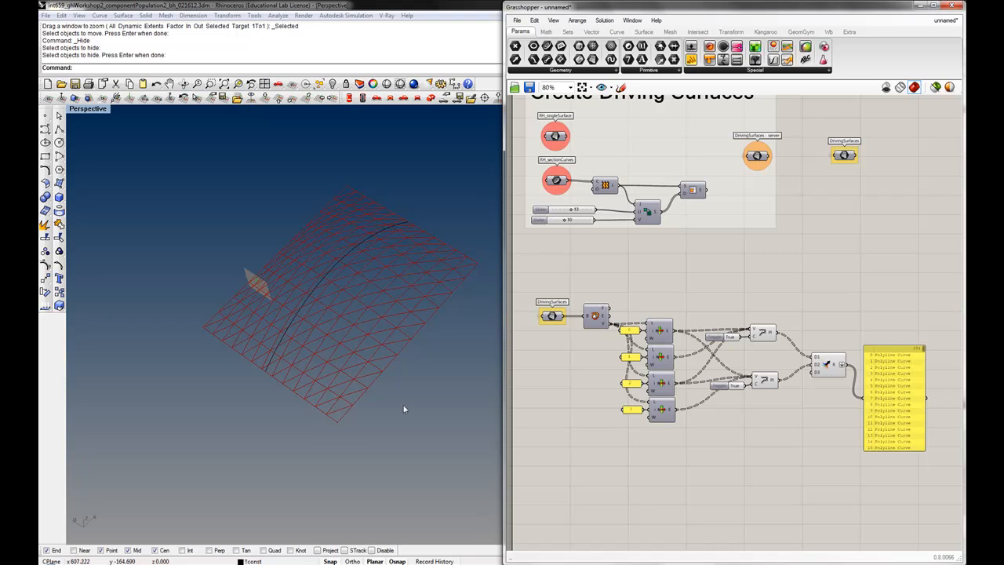
pyautogui.moveTo(892, 367)
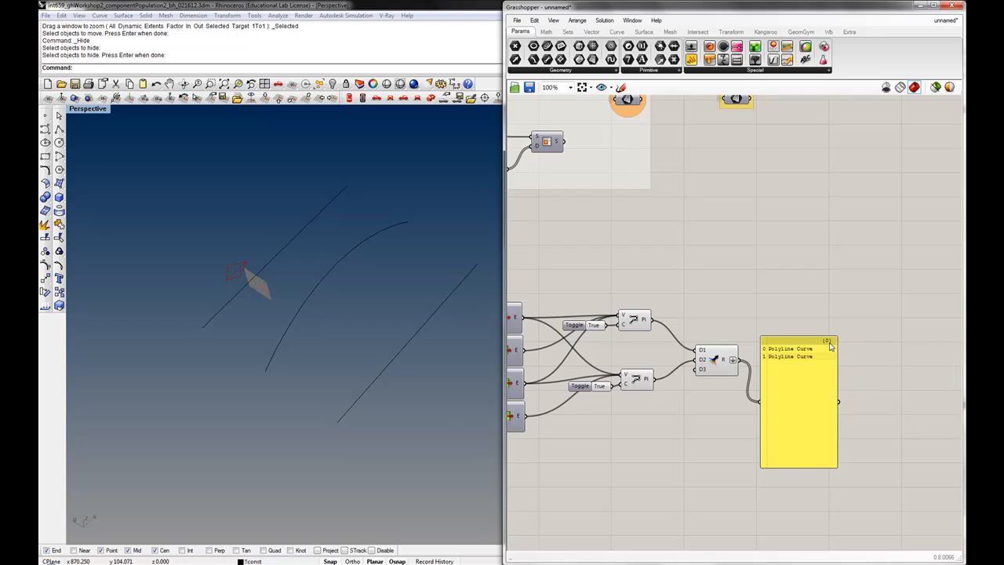
pyautogui.moveTo(829, 347)
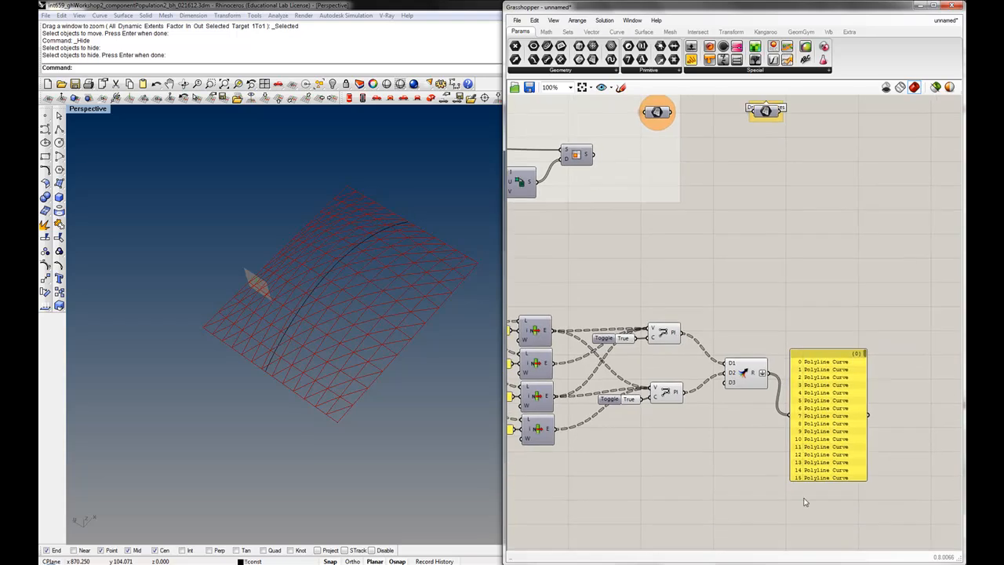
pyautogui.moveTo(859, 359)
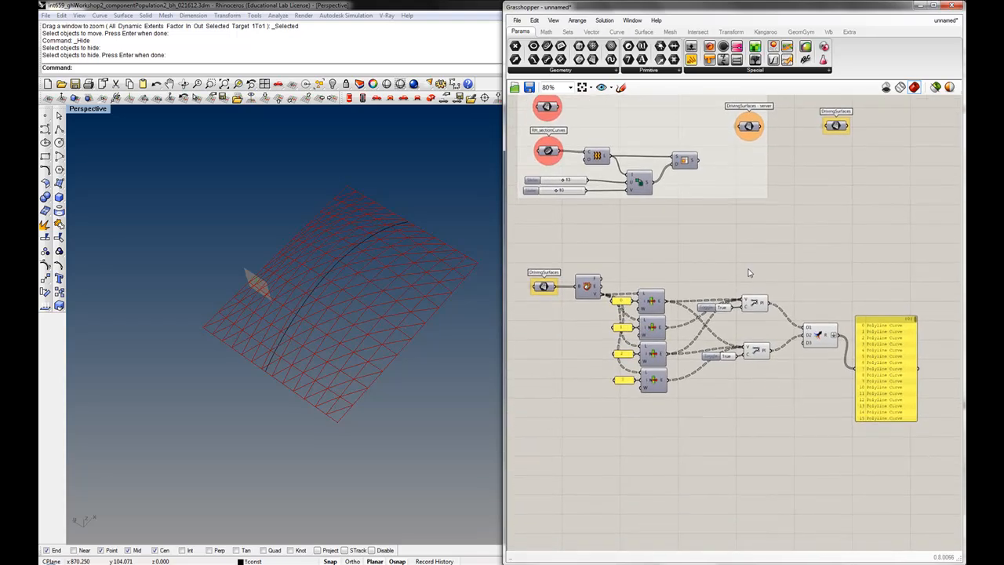
pyautogui.moveTo(882, 332)
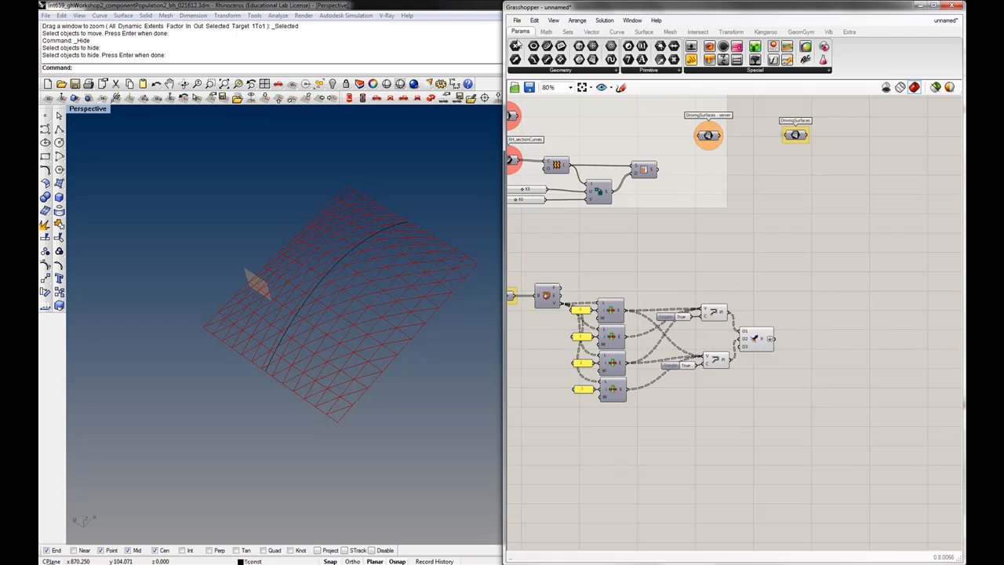
# Feed the triangle polylines into the new server component and review its options unchanged
pyautogui.moveTo(794, 135); pyautogui.dragTo(828, 340)
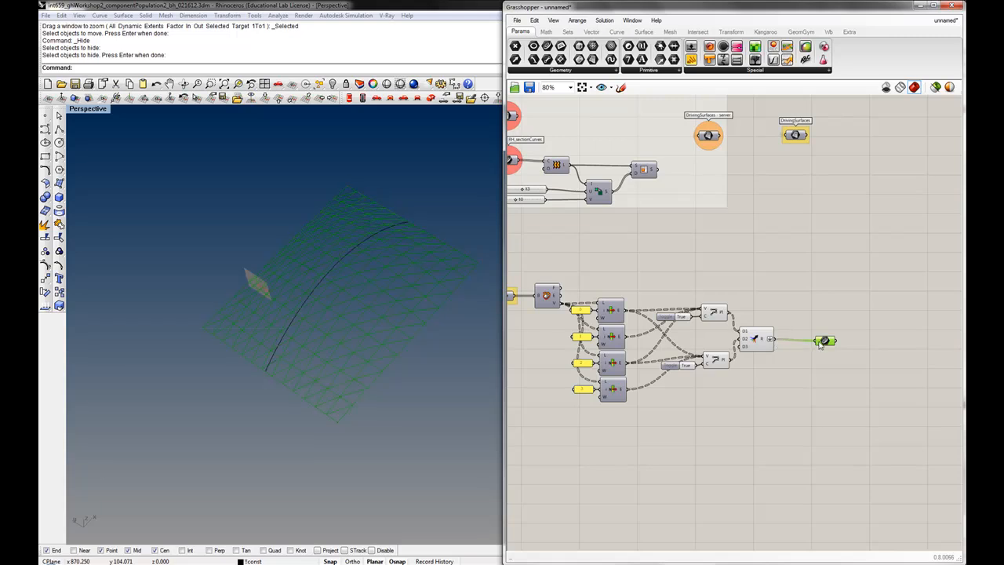
pyautogui.rightClick(823, 340)
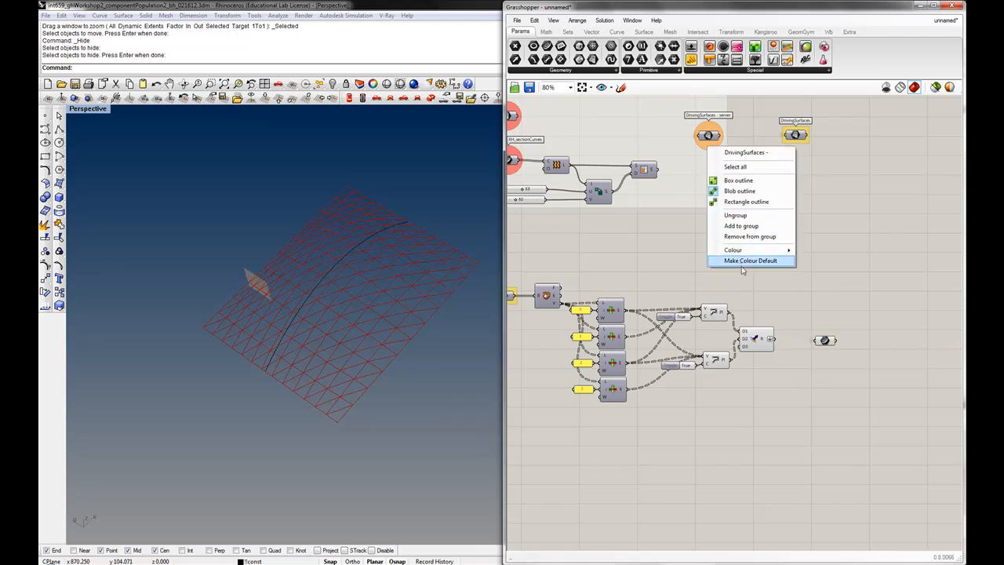
pyautogui.click(750, 261)
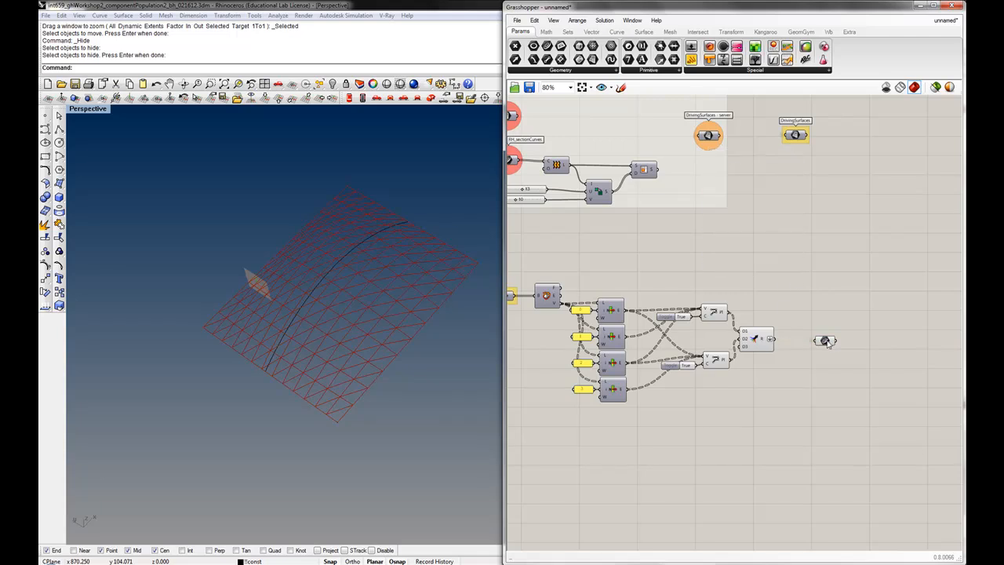
# Rename the server component to 'Triangular Faces - server'
pyautogui.click(819, 342)
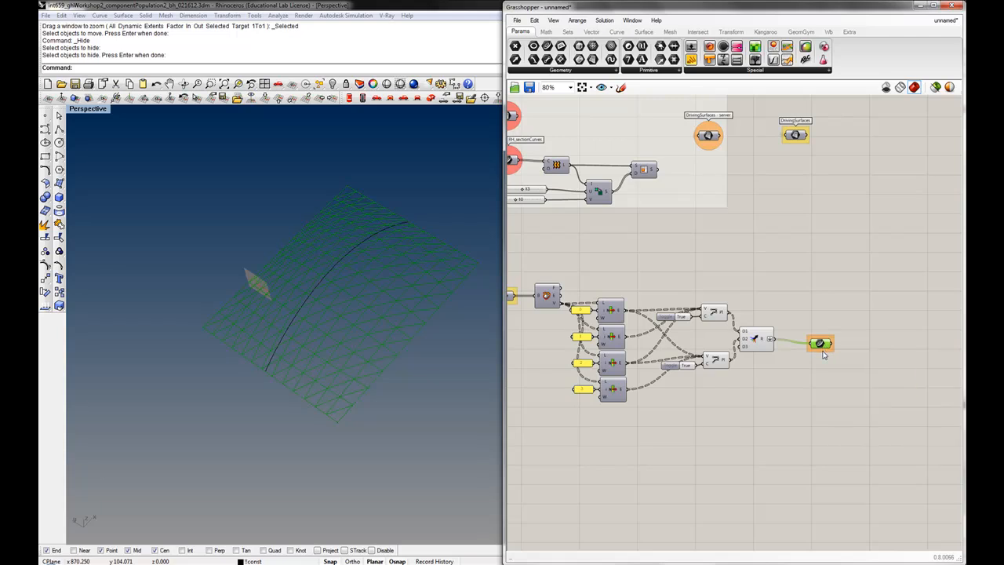
pyautogui.rightClick(819, 342)
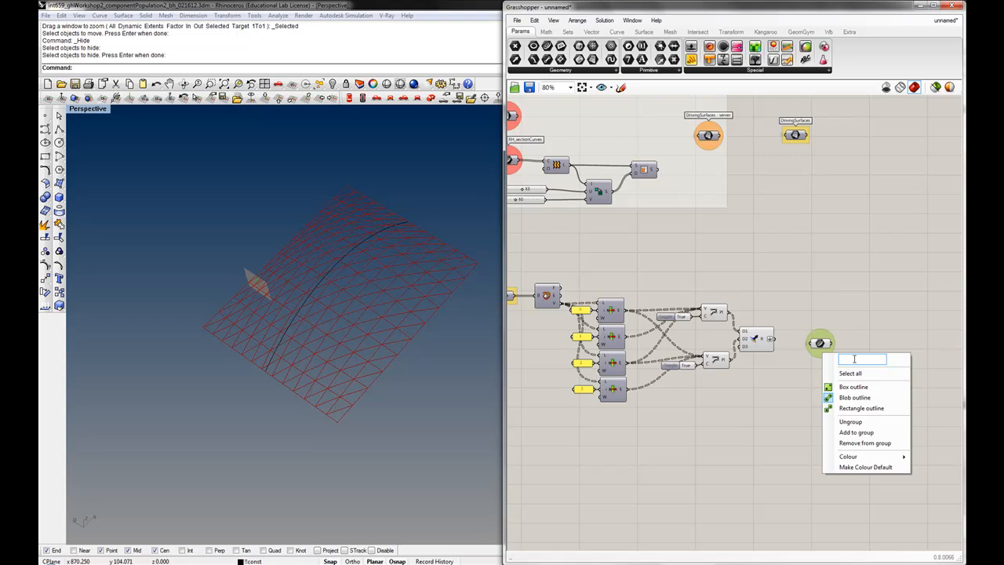
pyautogui.write('Triangular Faces')
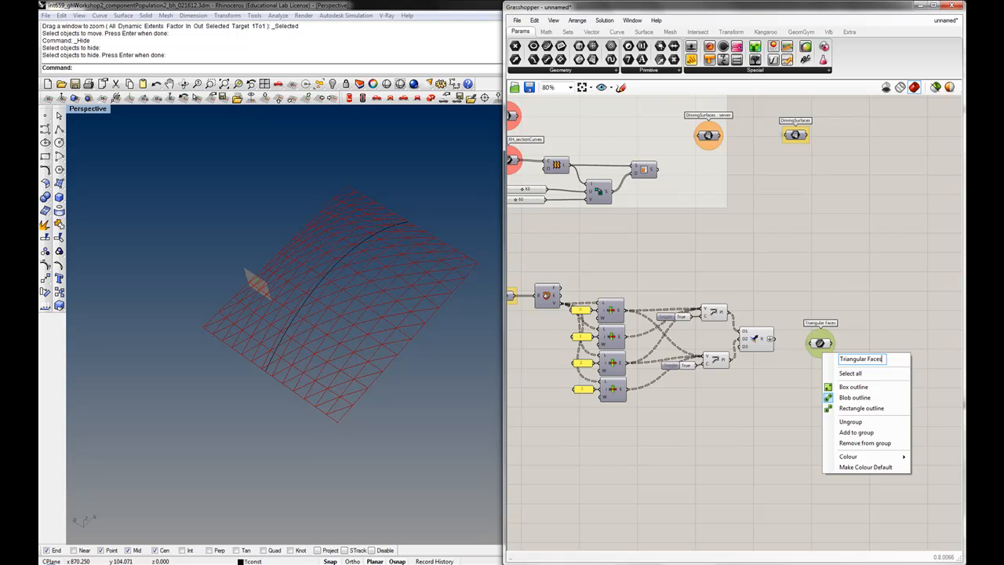
pyautogui.write('- server')
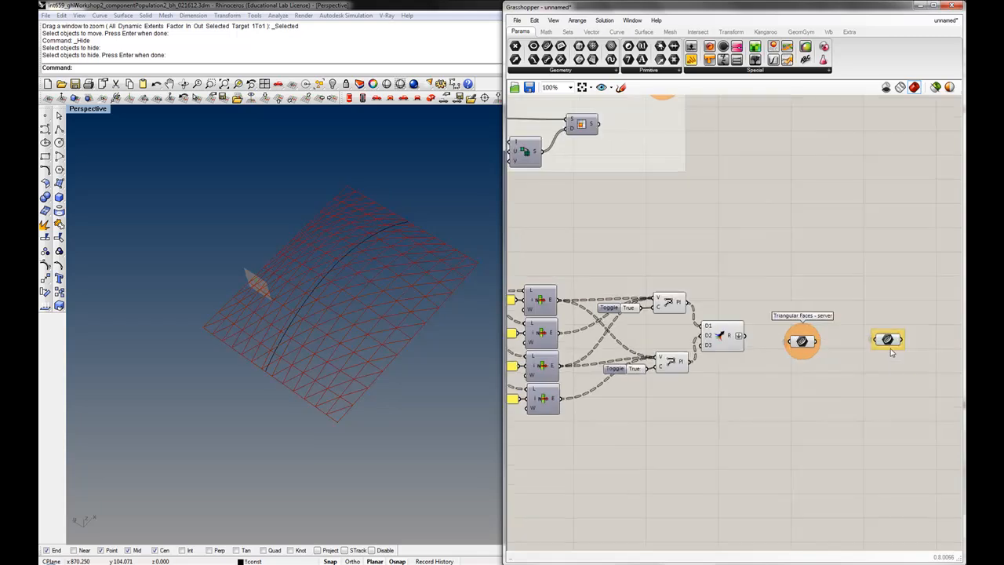
# Rename the client component 'Triangular Faces' so it receives the server's curves
pyautogui.rightClick(888, 339)
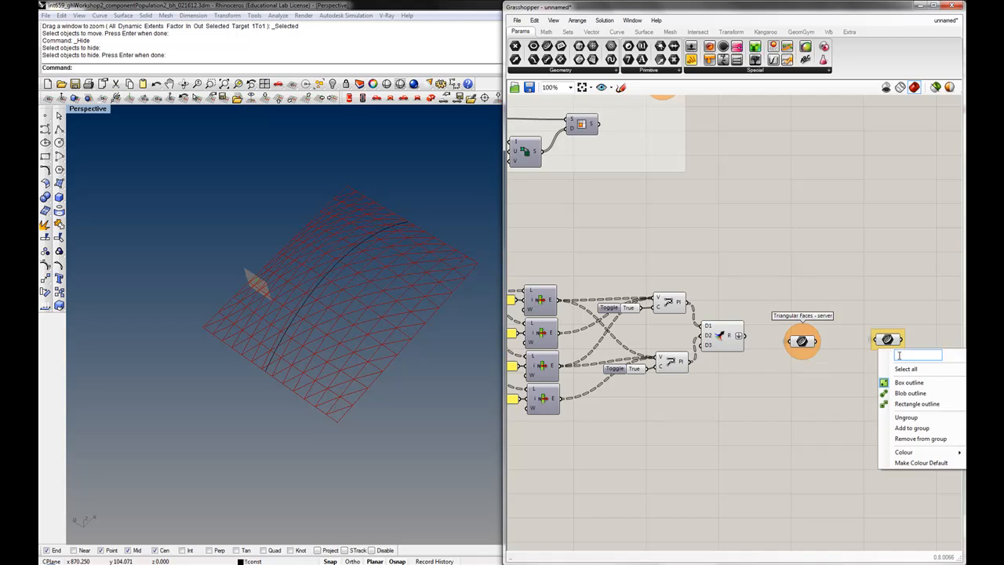
pyautogui.moveTo(913, 385)
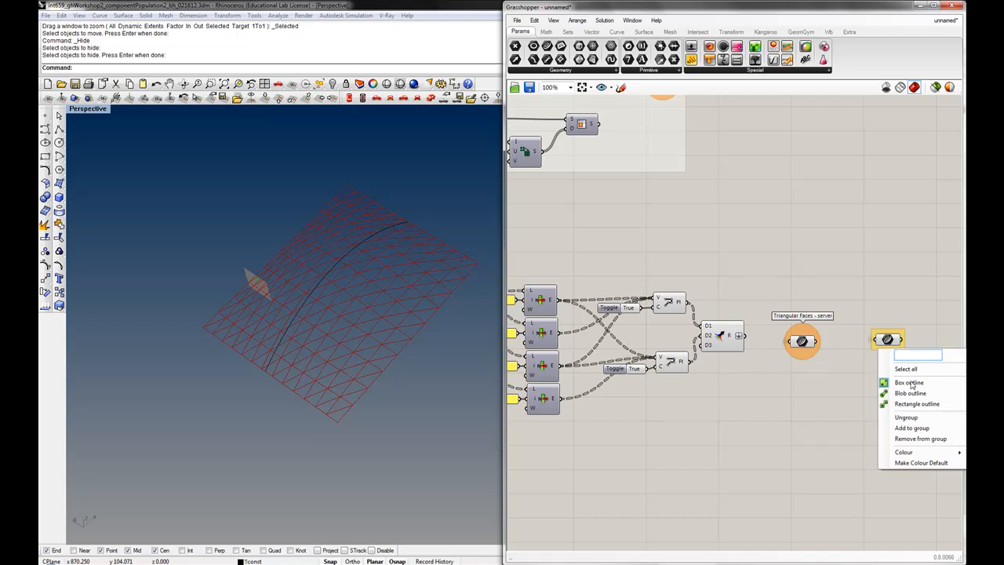
pyautogui.write('Triangular Faces')
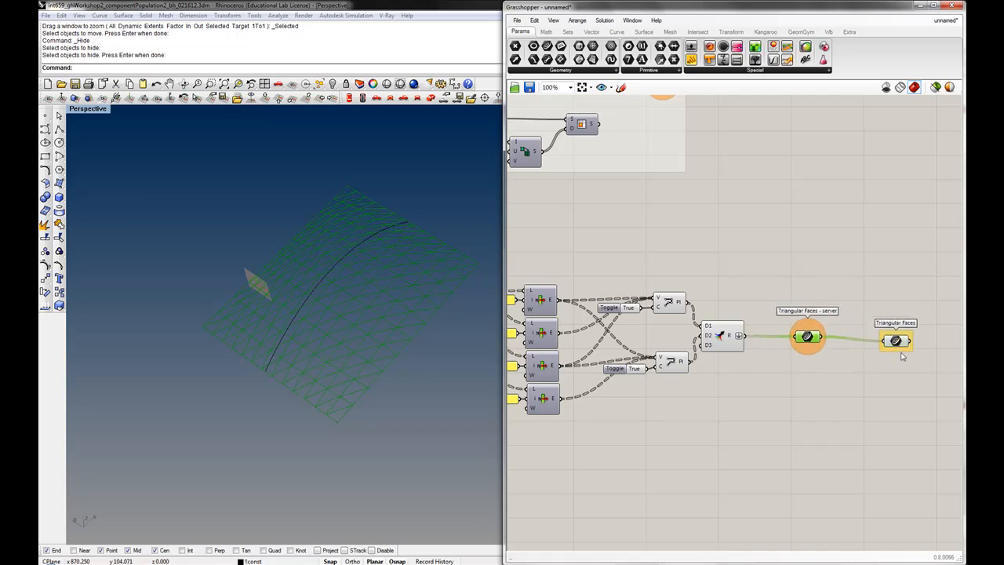
pyautogui.scroll(-3)
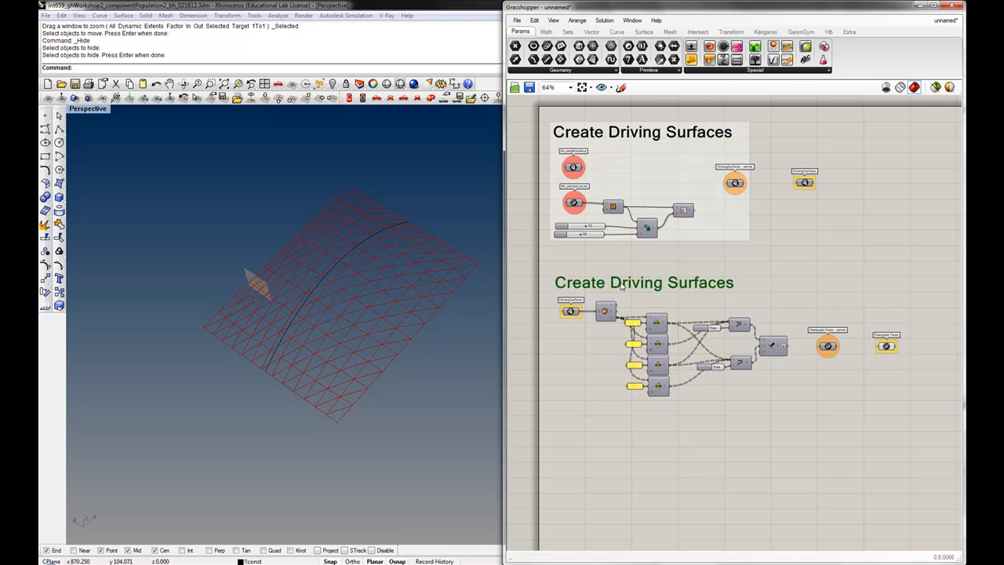
# Retitle the copied scribble to 'Draw Planar Triangular Faces' and confirm it
pyautogui.doubleClick(643, 283)
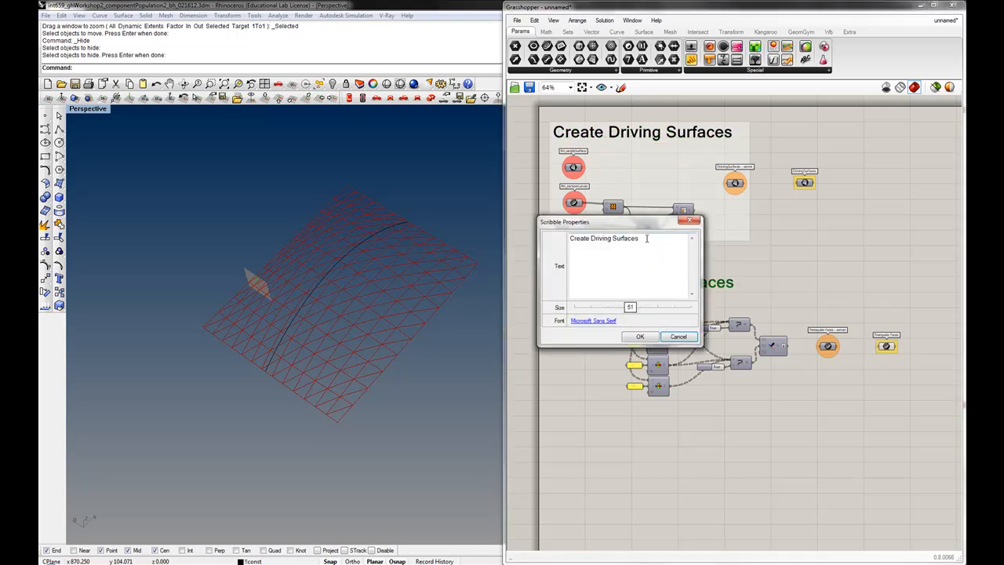
pyautogui.tripleClick(604, 238)
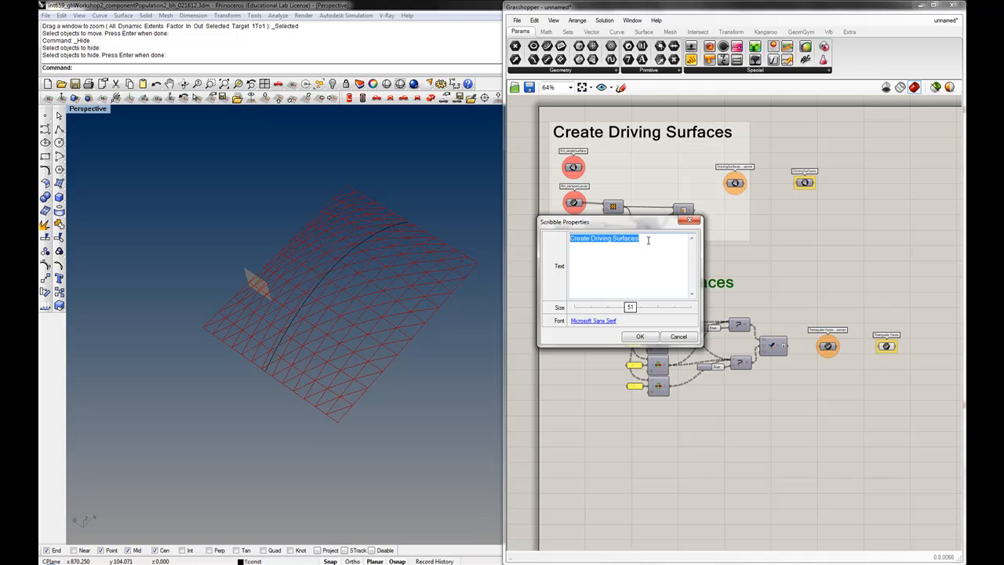
pyautogui.write('Draw')
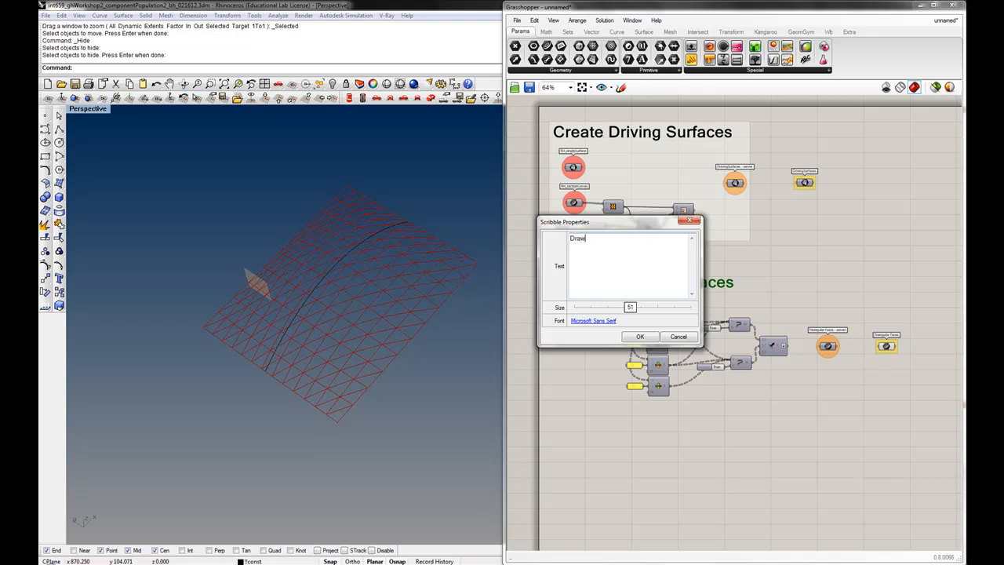
pyautogui.write('Planar Tr')
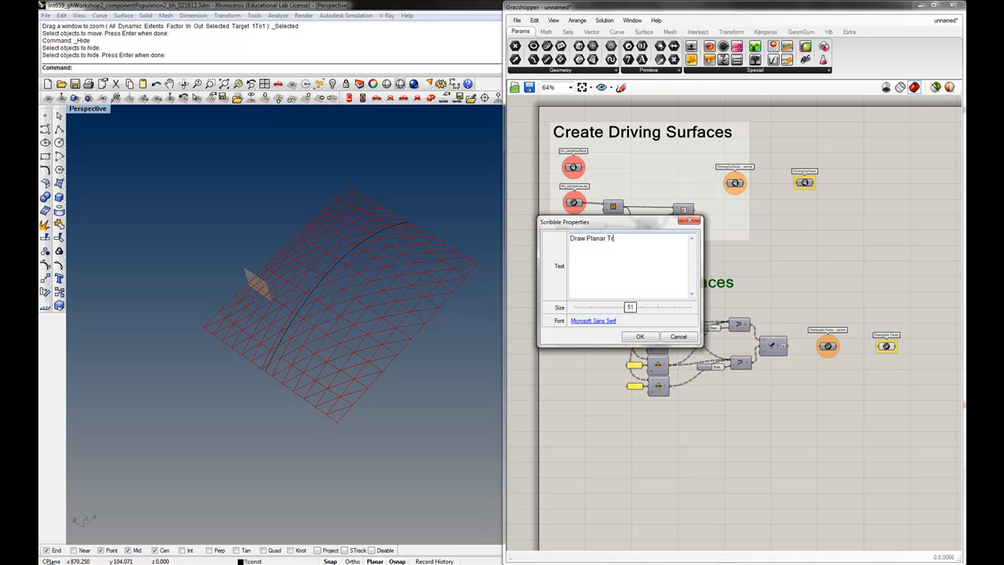
pyautogui.write('iangular')
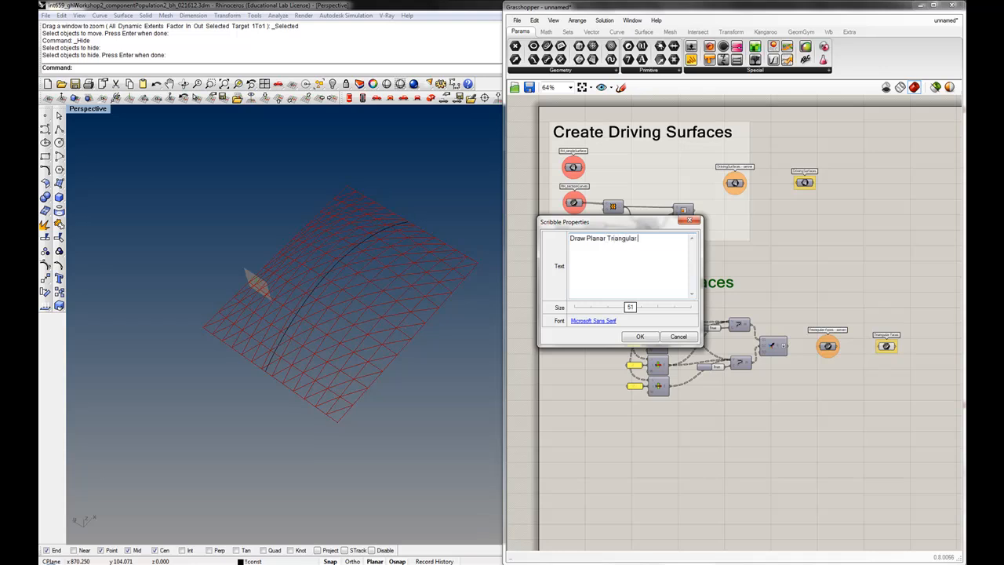
pyautogui.write('Faces')
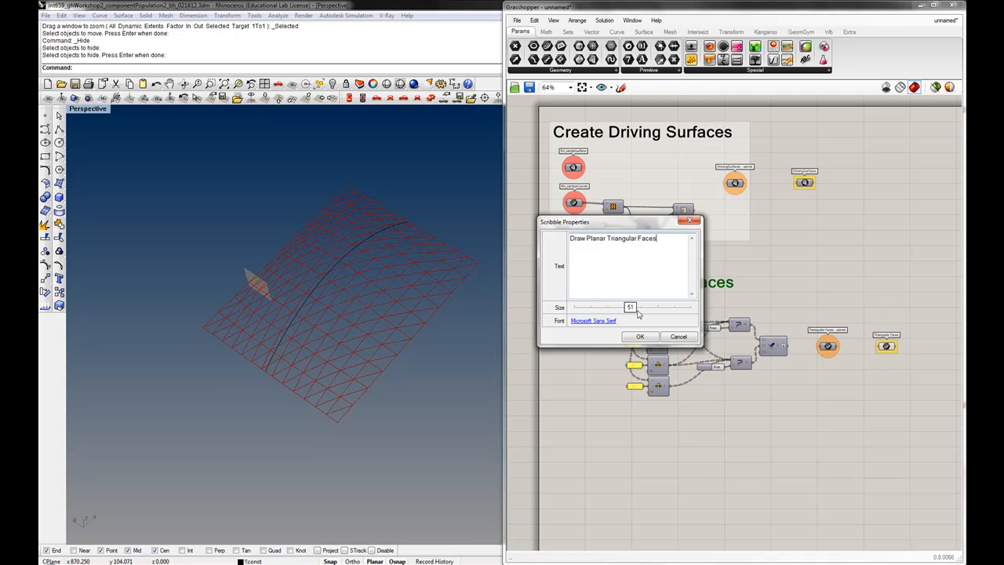
pyautogui.click(641, 336)
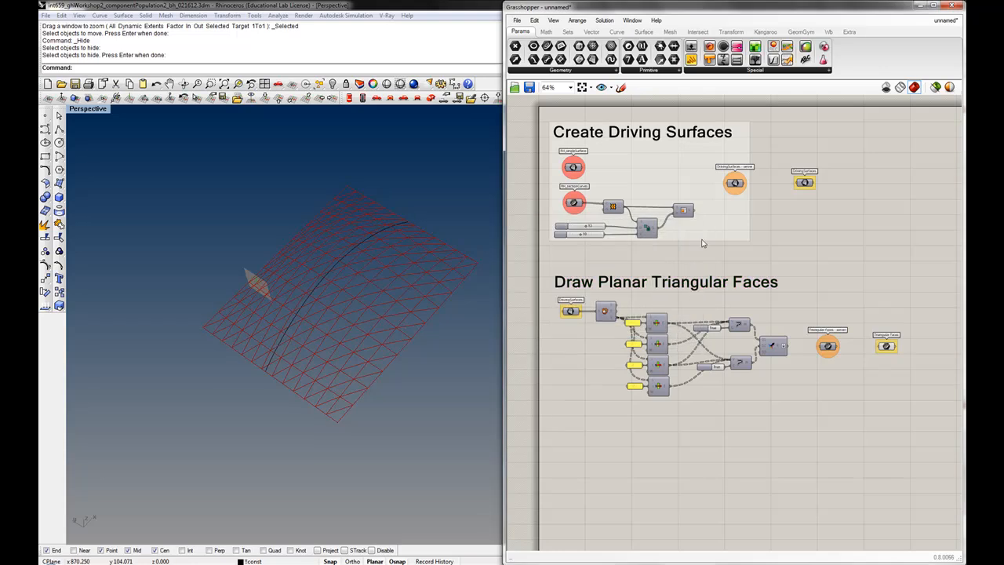
pyautogui.moveTo(781, 411)
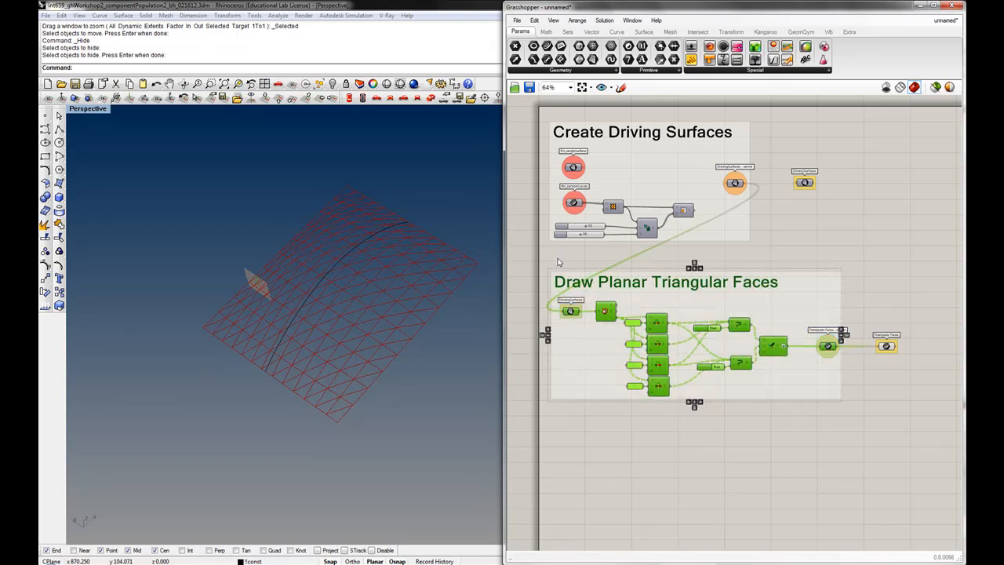
pyautogui.click(615, 260)
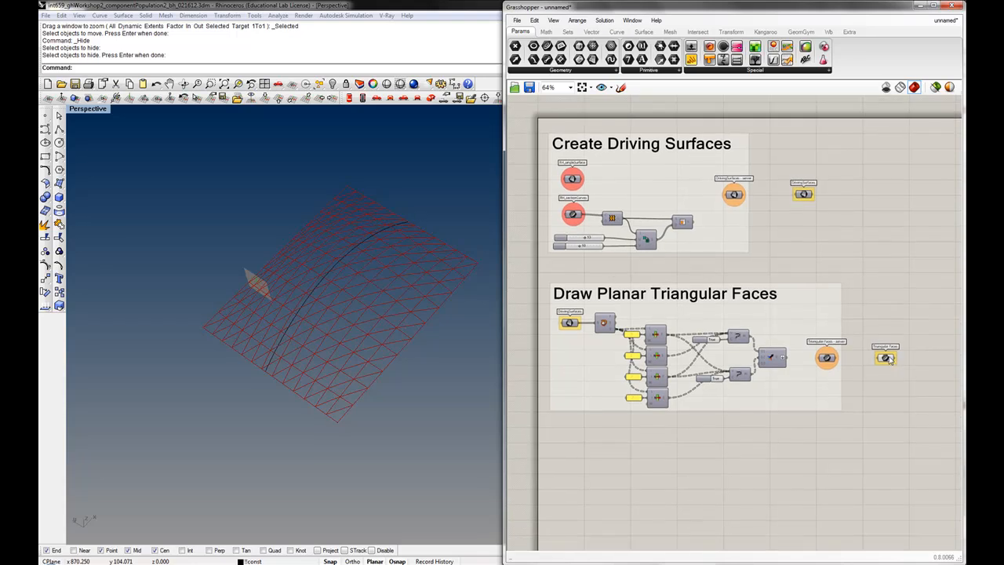
pyautogui.click(885, 358)
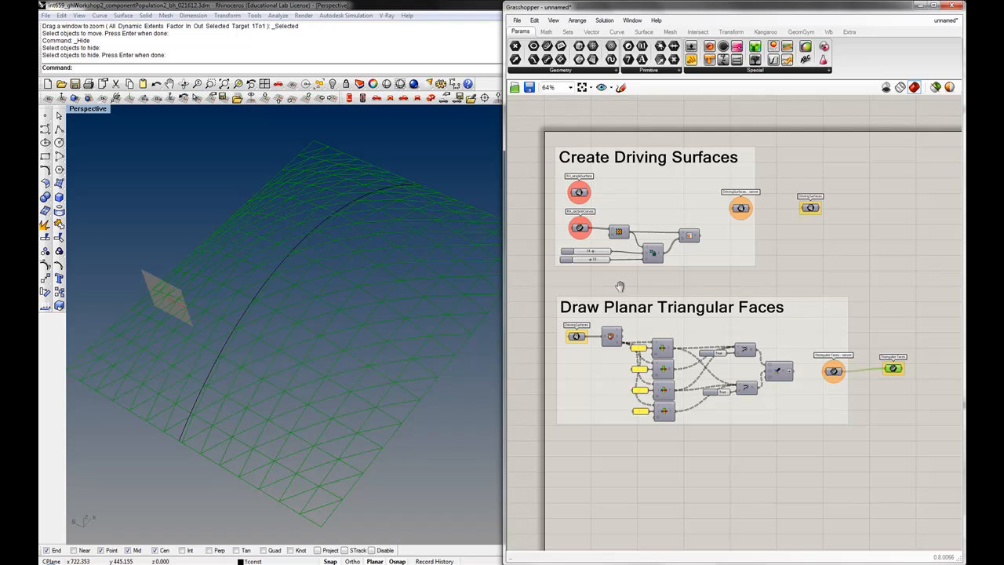
pyautogui.scroll(-3)
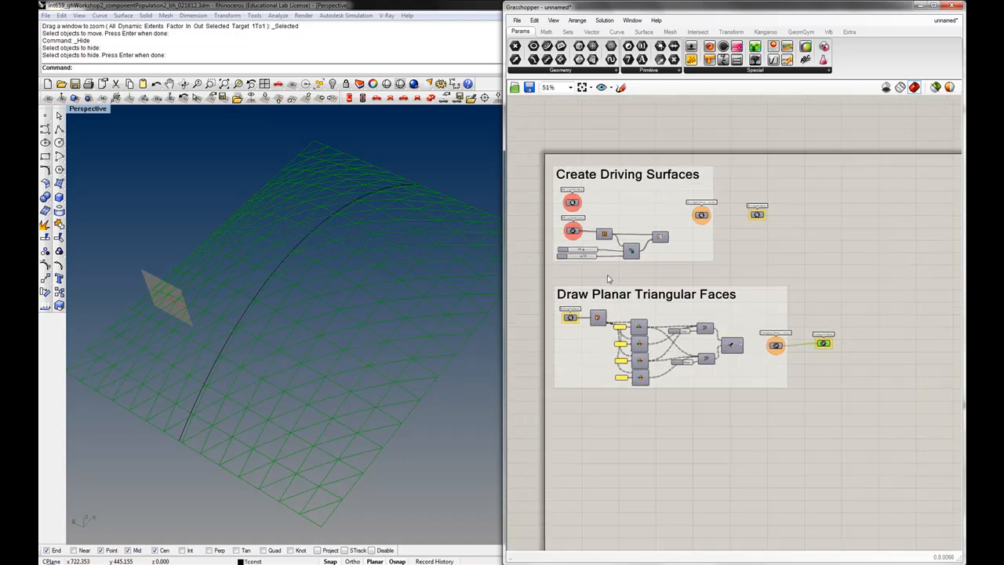